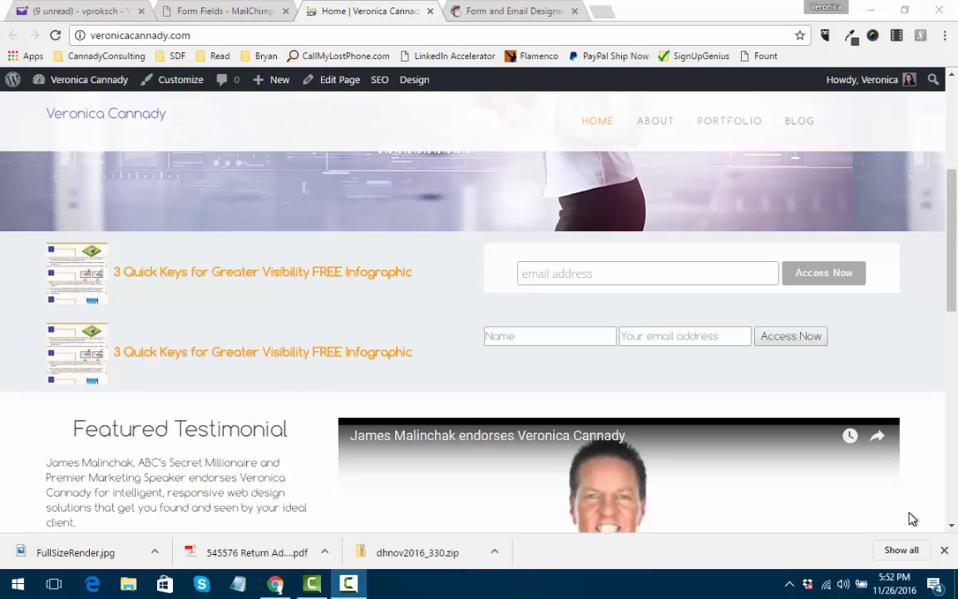
{"action": "mouse_move", "coordinate": [679, 381]}
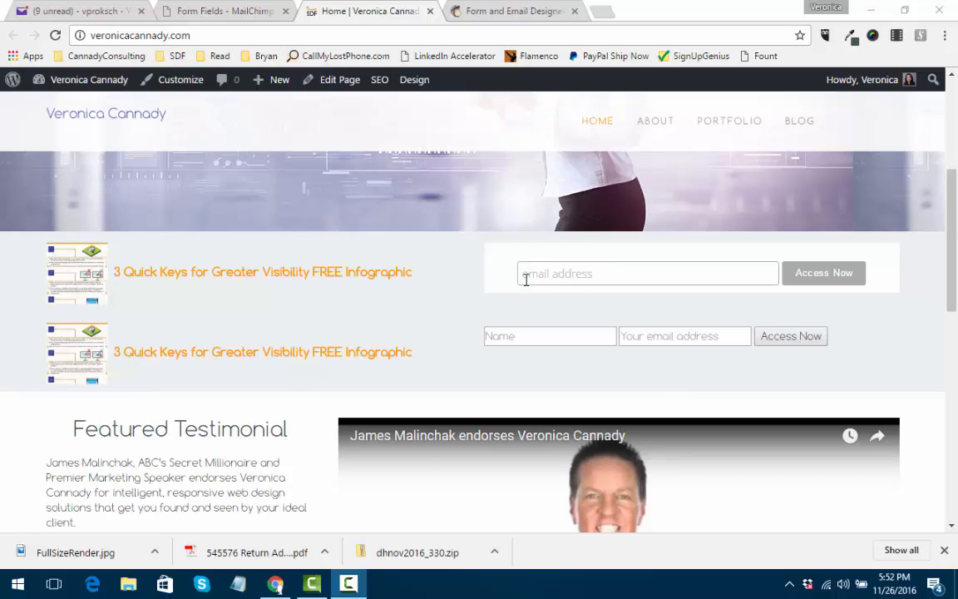
{"action": "mouse_move", "coordinate": [490, 271]}
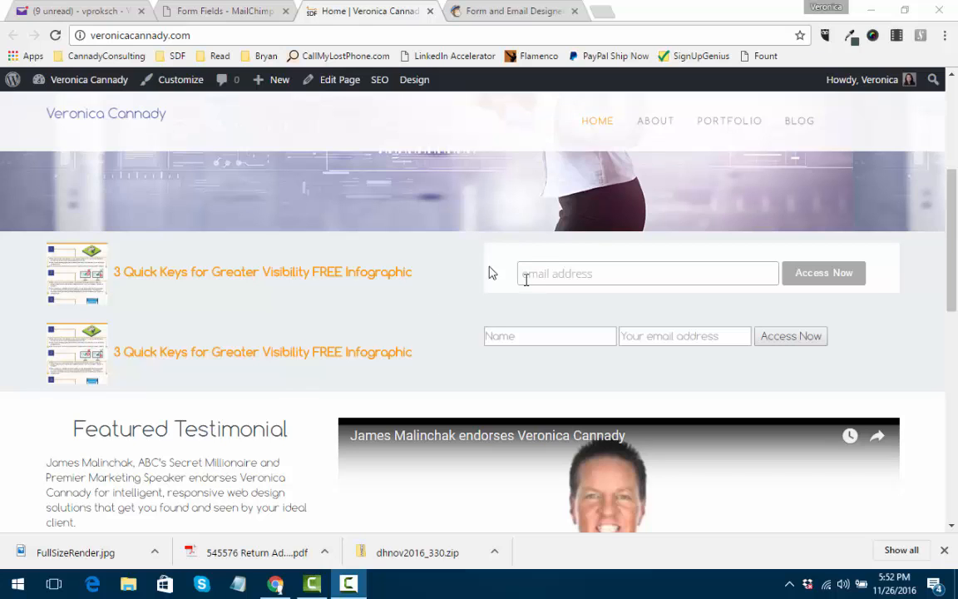
Submit a homepage test signup with the autofilled 'cannady' email, then close the infographic tab
{"action": "left_click", "coordinate": [647, 273]}
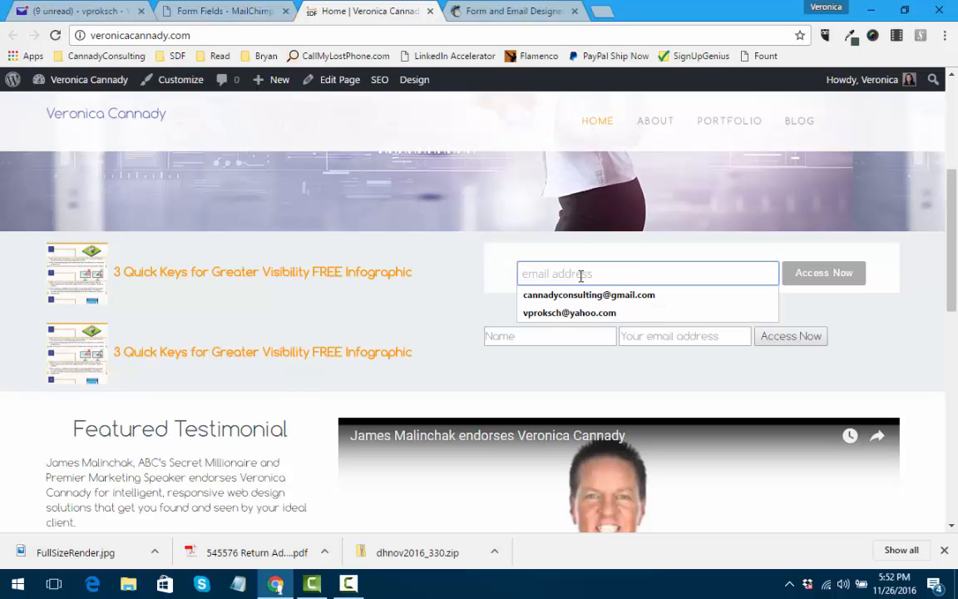
{"action": "type", "text": "cannady"}
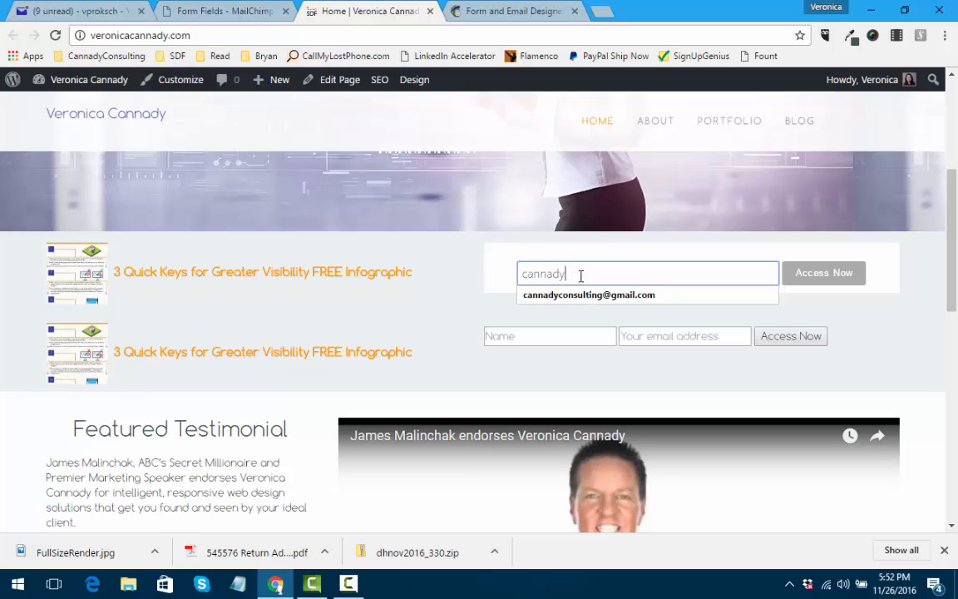
{"action": "left_click", "coordinate": [587, 295]}
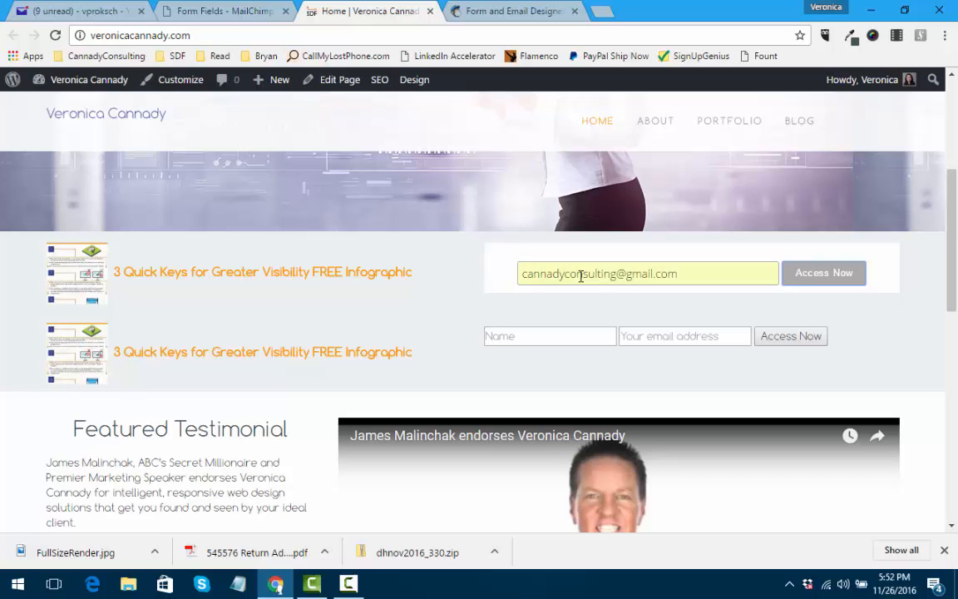
{"action": "mouse_move", "coordinate": [591, 298]}
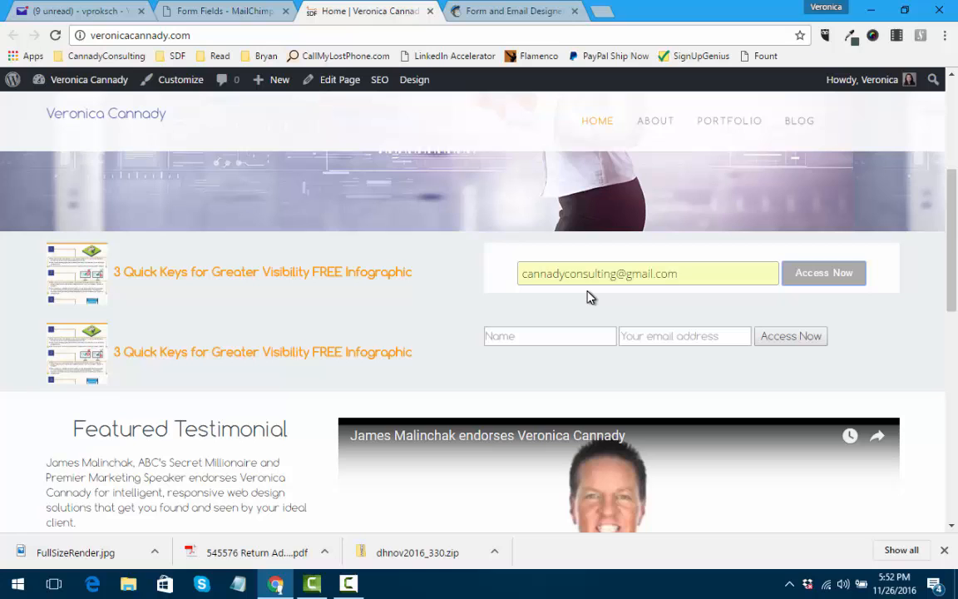
{"action": "mouse_move", "coordinate": [599, 285]}
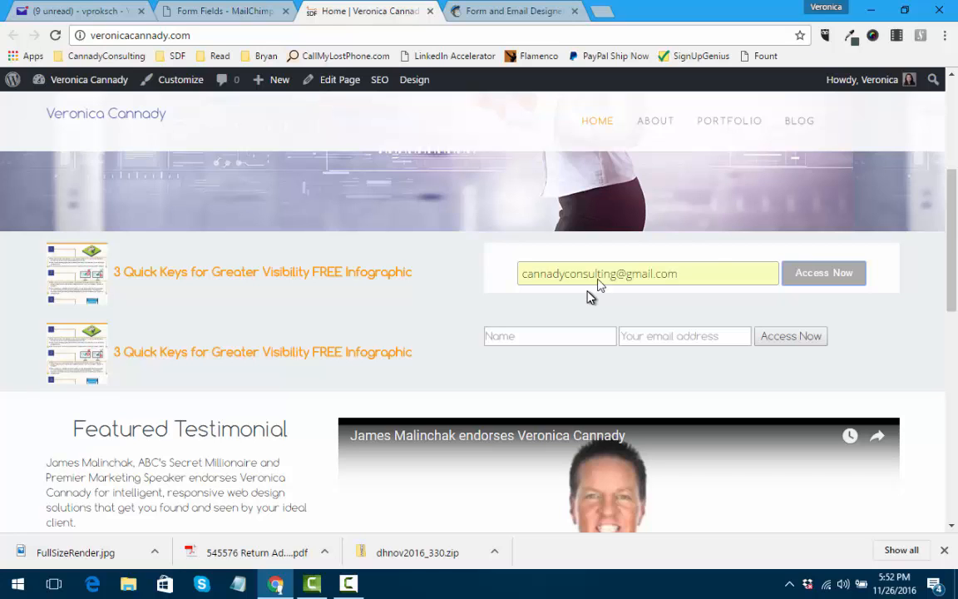
{"action": "mouse_move", "coordinate": [822, 276]}
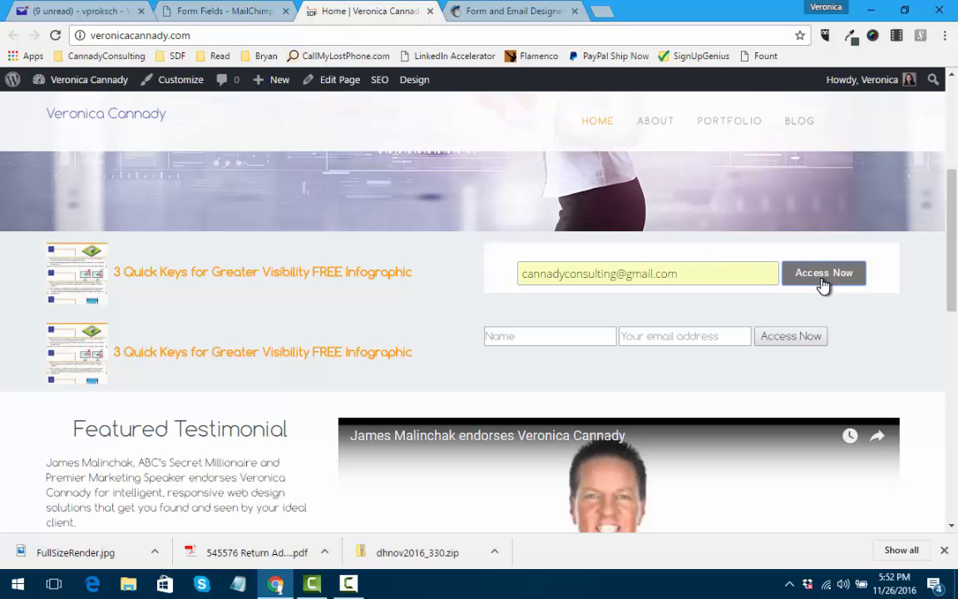
{"action": "left_click", "coordinate": [824, 272]}
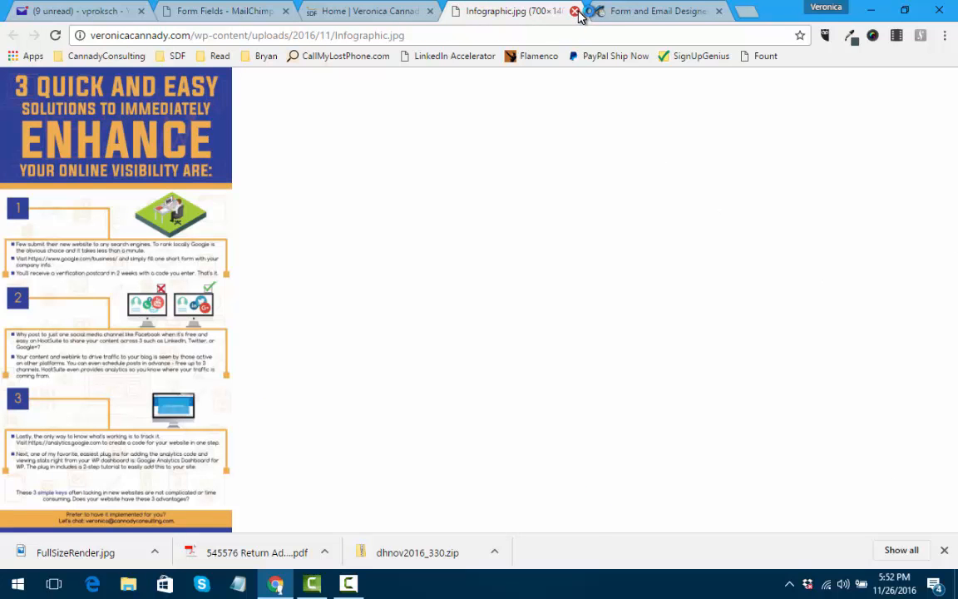
{"action": "left_click", "coordinate": [580, 11]}
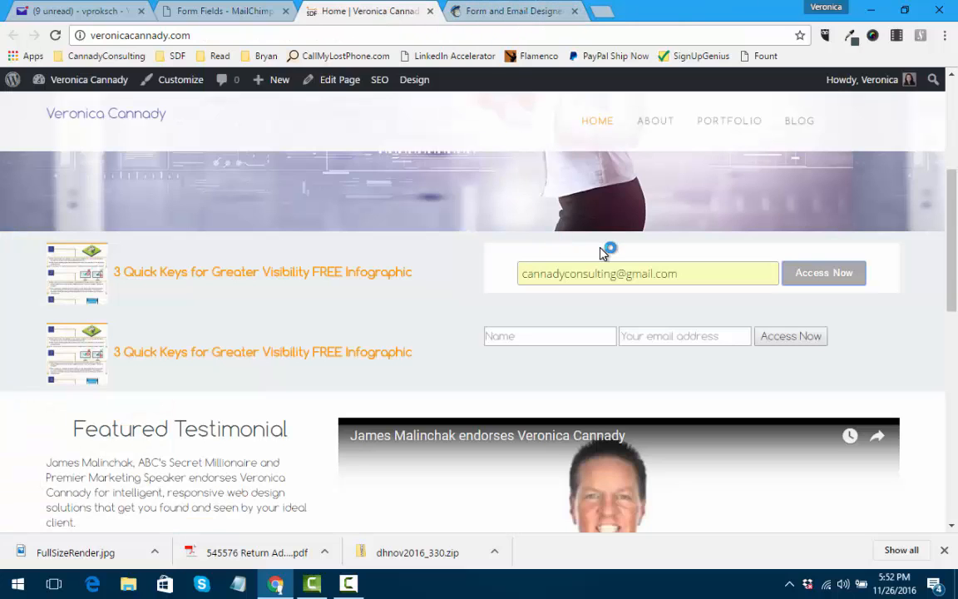
In MailChimp Lists, open the 3 Quick Visibility Keys list and see it has no subscribers
{"action": "left_click", "coordinate": [515, 11]}
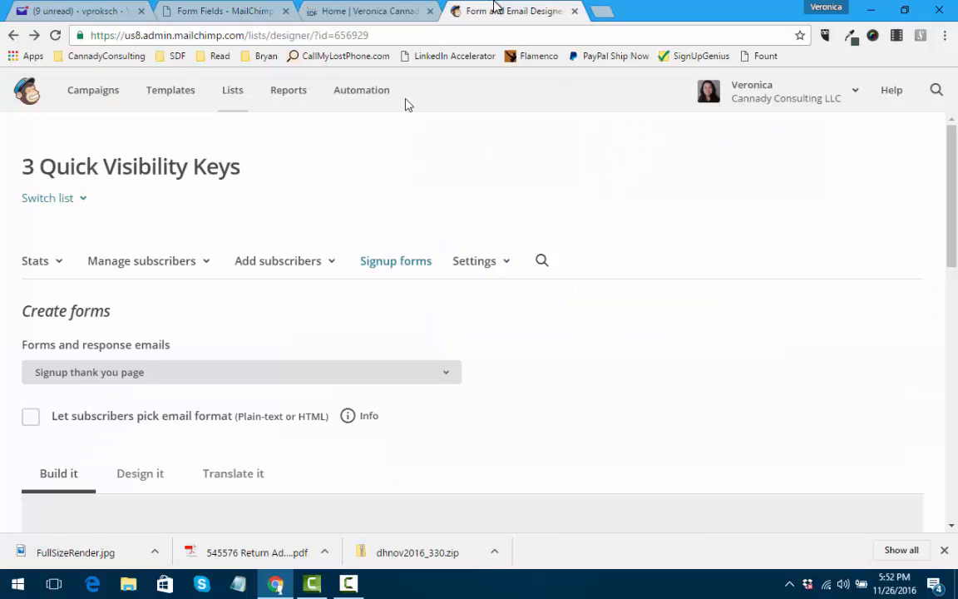
{"action": "left_click", "coordinate": [278, 261]}
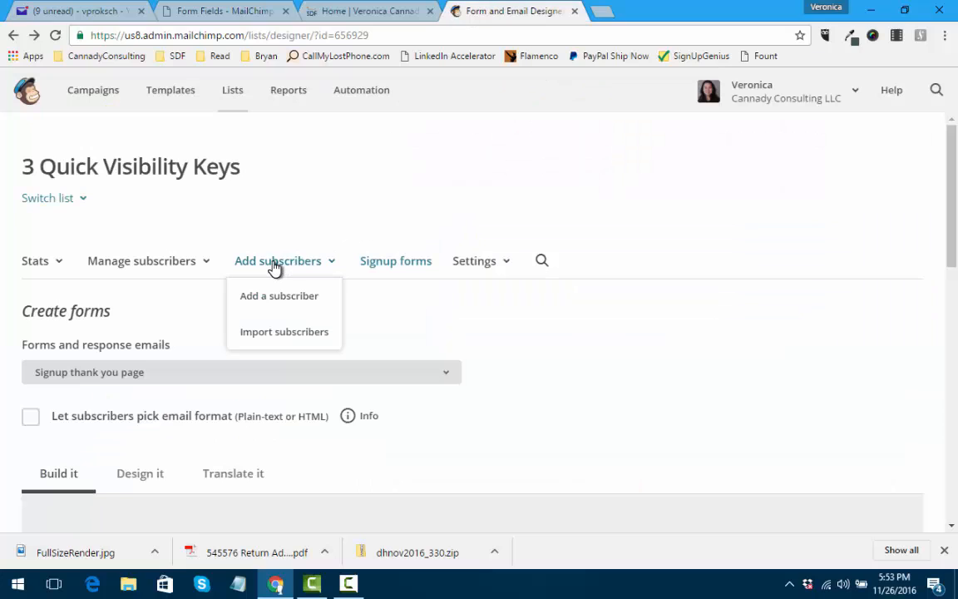
{"action": "left_click", "coordinate": [232, 90]}
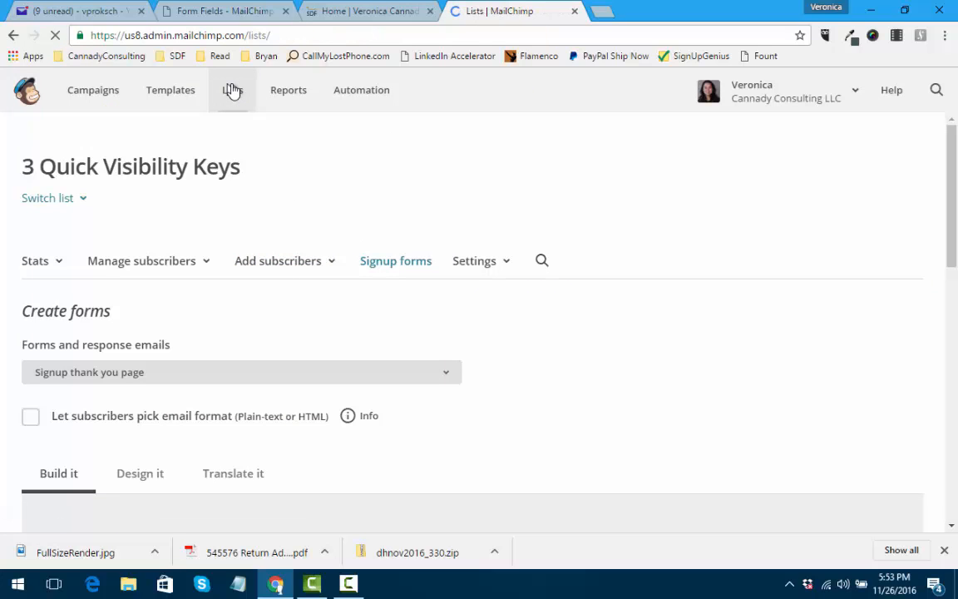
{"action": "left_click", "coordinate": [232, 89]}
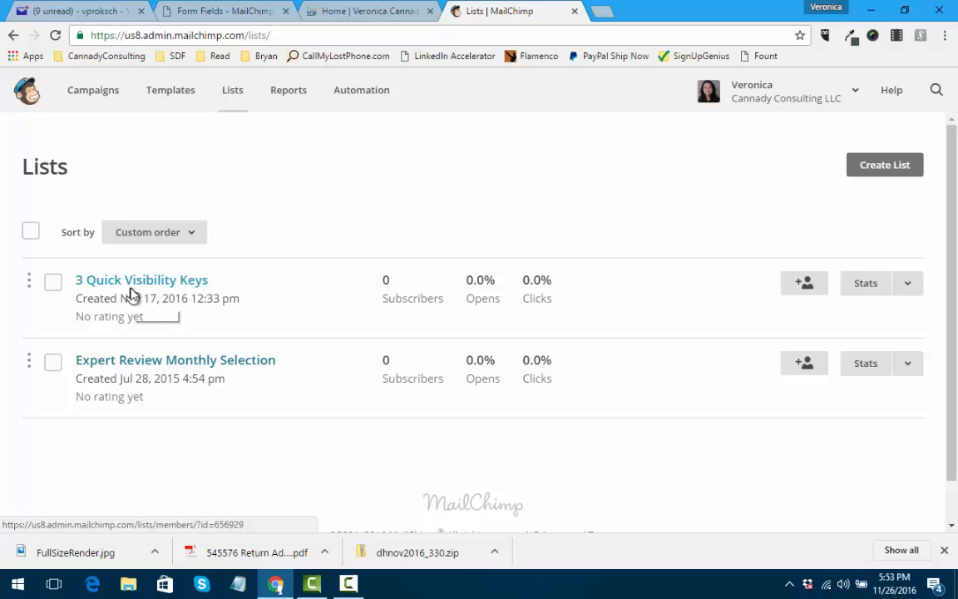
{"action": "mouse_move", "coordinate": [142, 282]}
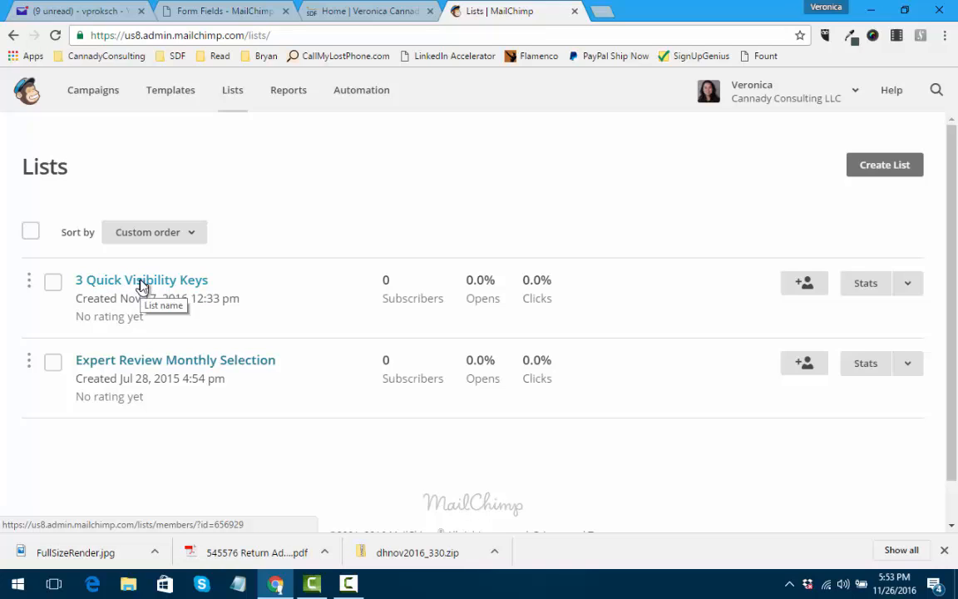
{"action": "left_click", "coordinate": [142, 280]}
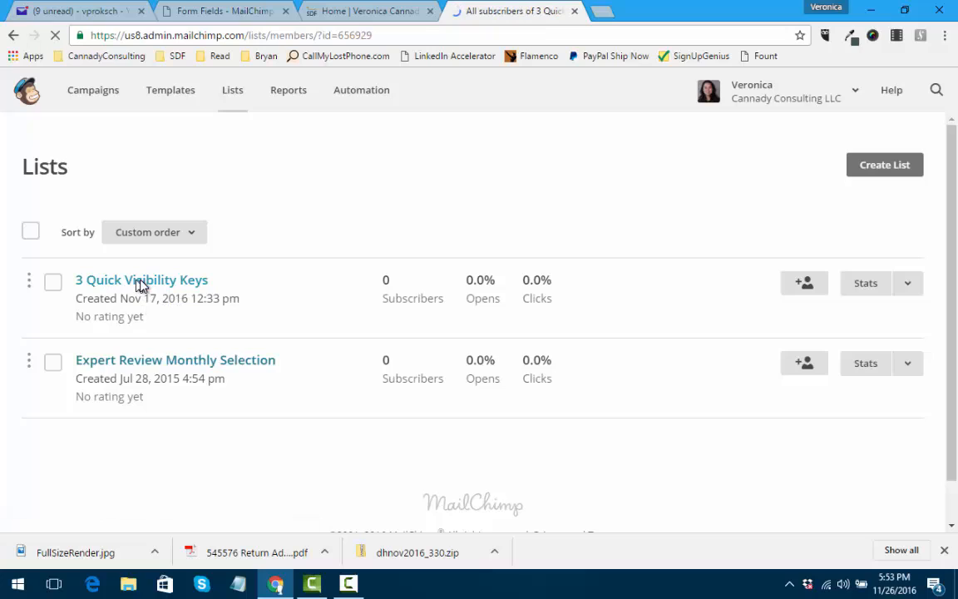
{"action": "left_click", "coordinate": [141, 279]}
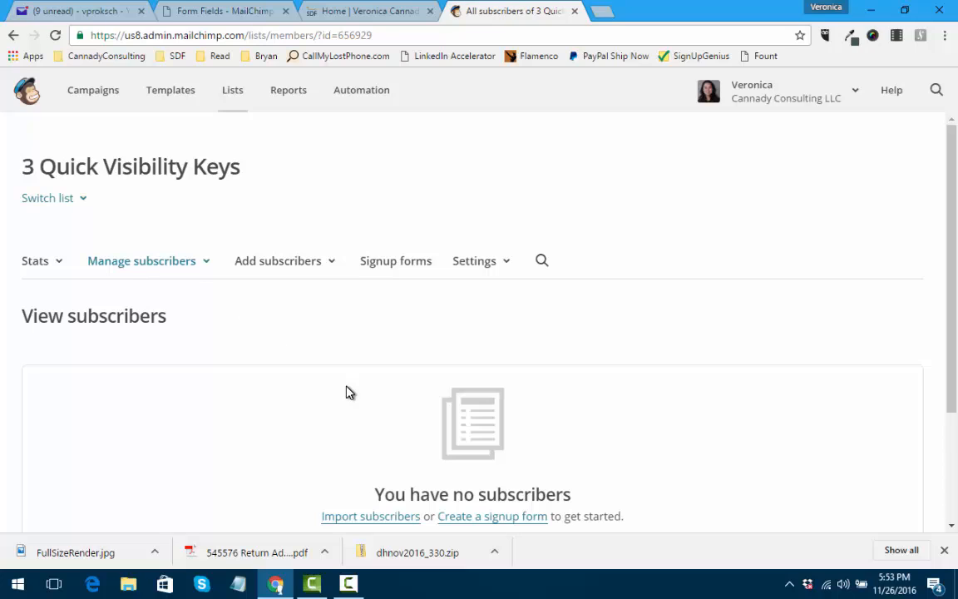
{"action": "mouse_move", "coordinate": [396, 287]}
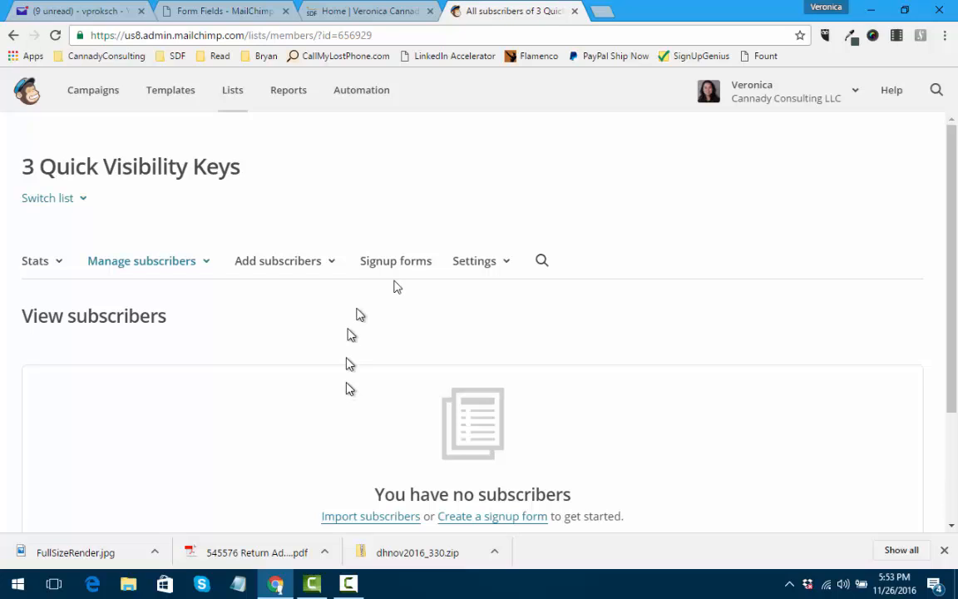
Open the list's Signup forms section and the WordPress homepage editor in the other tab
{"action": "left_click", "coordinate": [395, 260]}
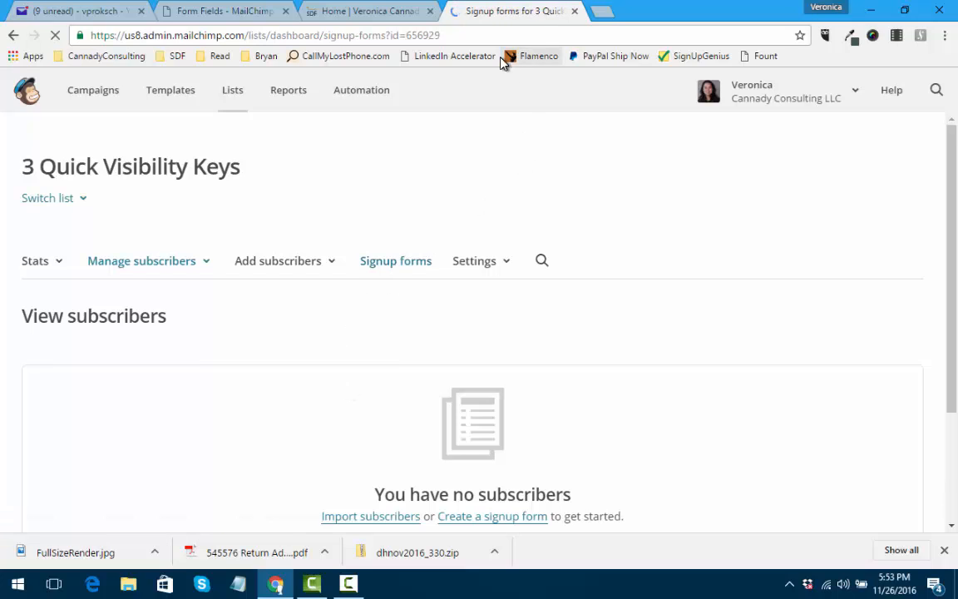
{"action": "left_click", "coordinate": [366, 11]}
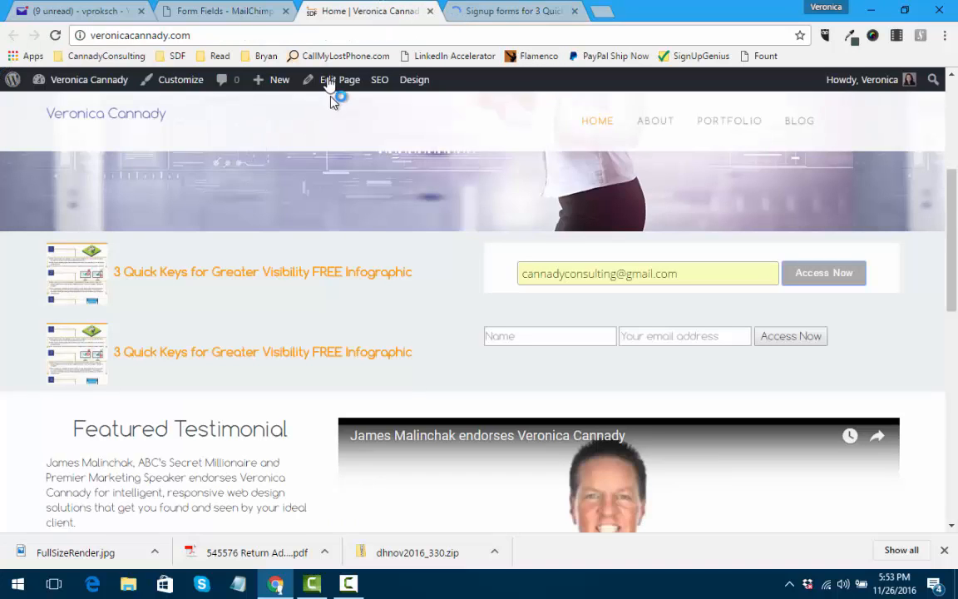
{"action": "mouse_move", "coordinate": [338, 79]}
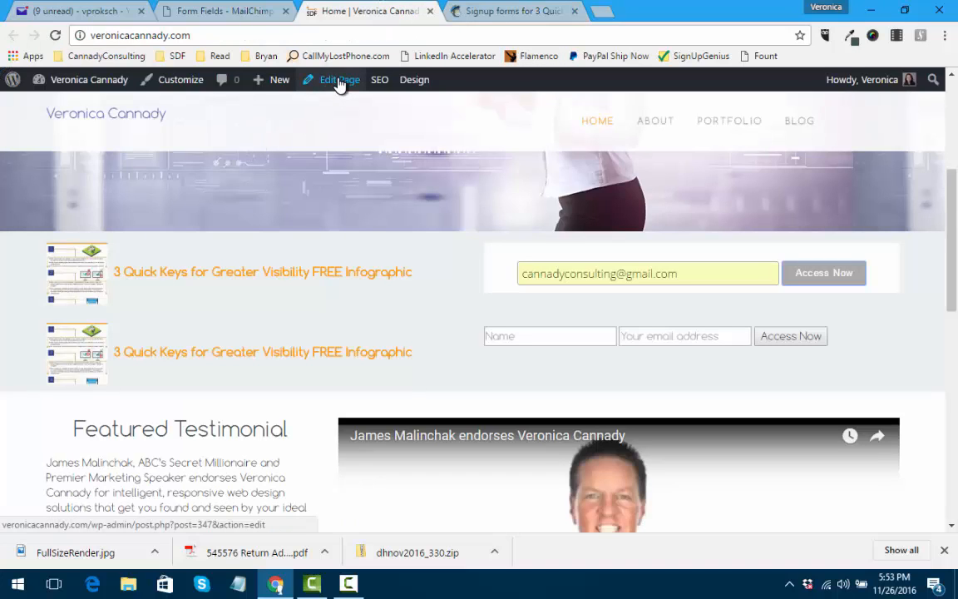
{"action": "left_click", "coordinate": [337, 79]}
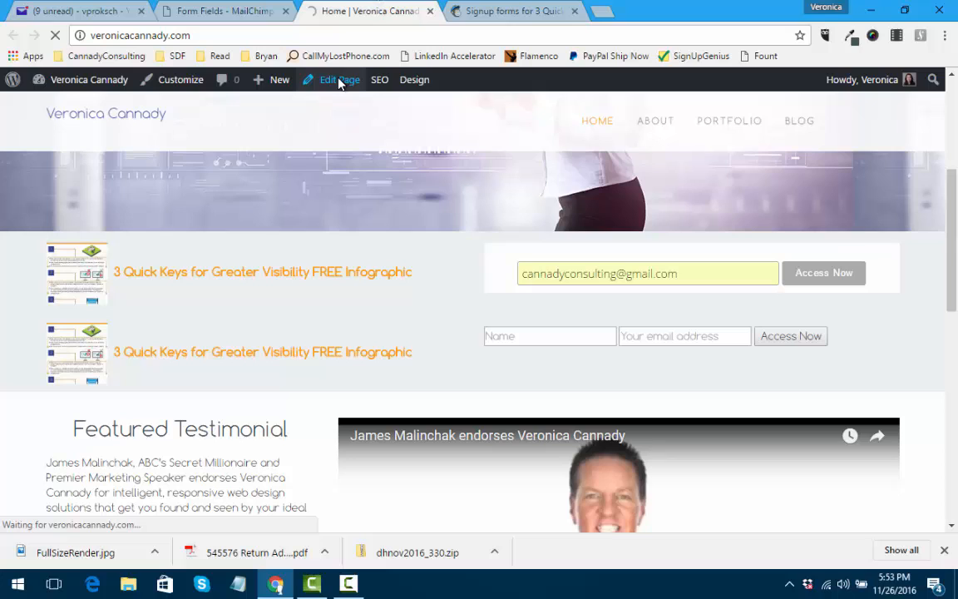
Back in MailChimp, open the general signup forms builder and scroll to the forms dropdown
{"action": "left_click", "coordinate": [515, 11]}
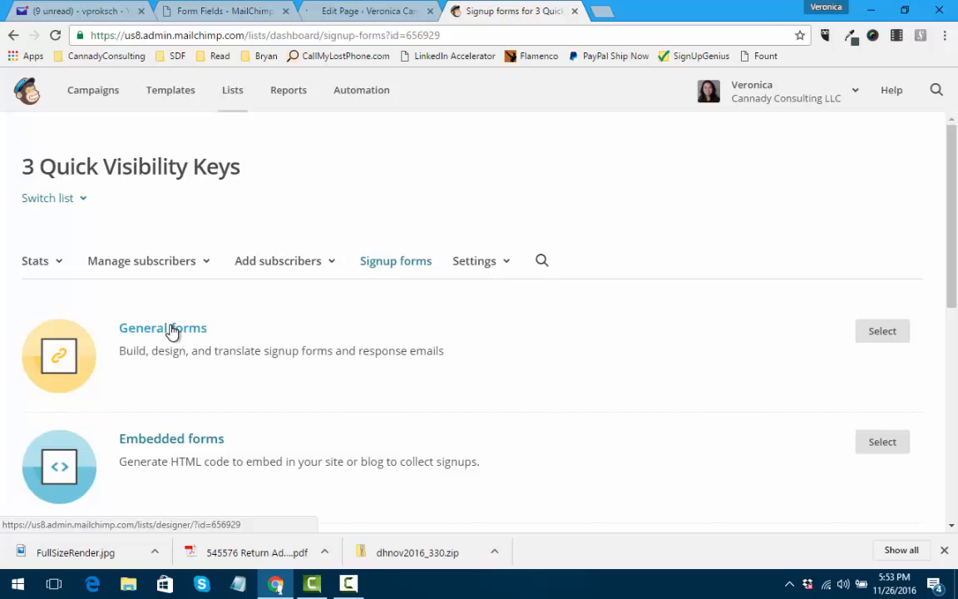
{"action": "left_click", "coordinate": [163, 328]}
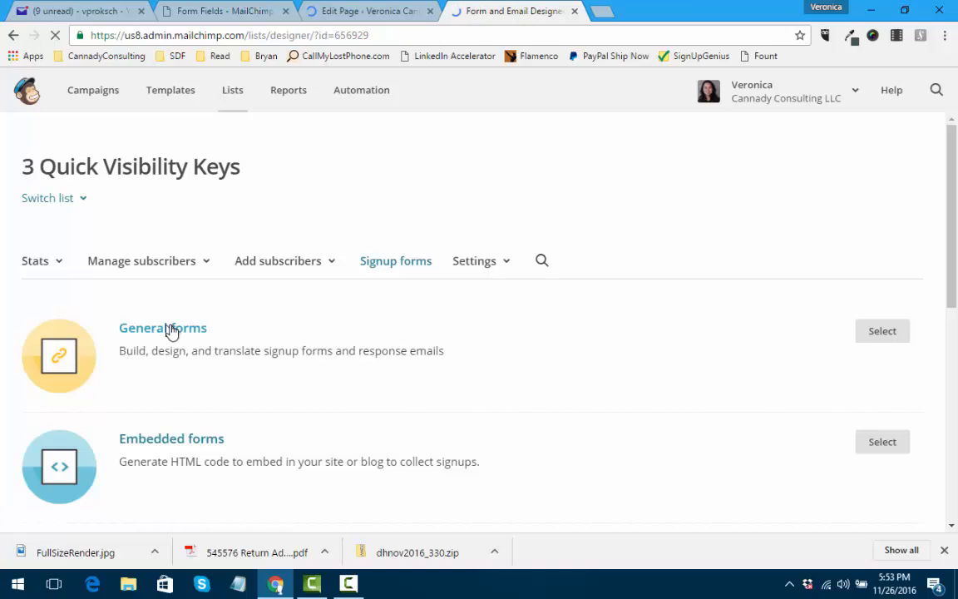
{"action": "left_click", "coordinate": [162, 327]}
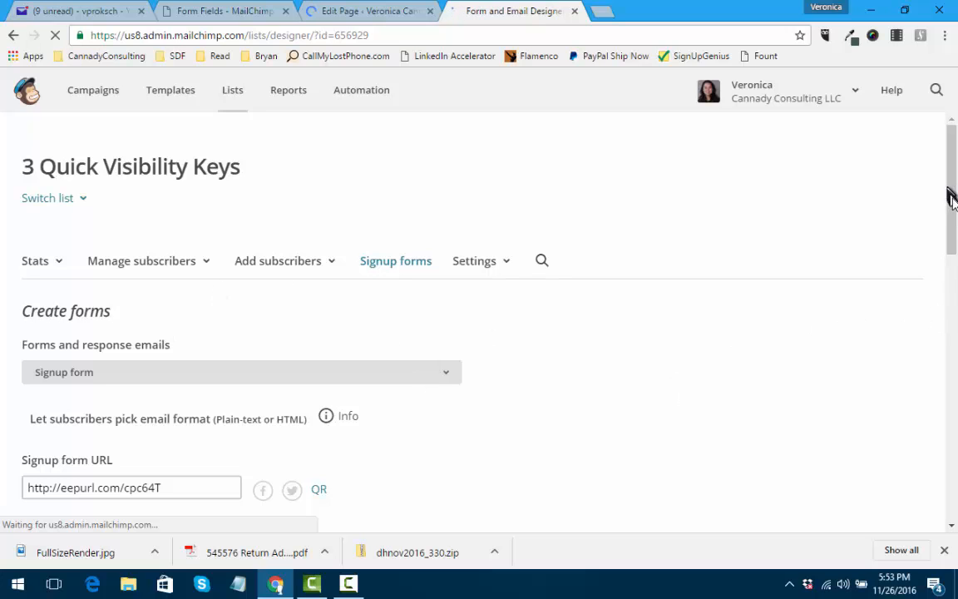
{"action": "scroll", "scroll_direction": "down", "scroll_amount": 3}
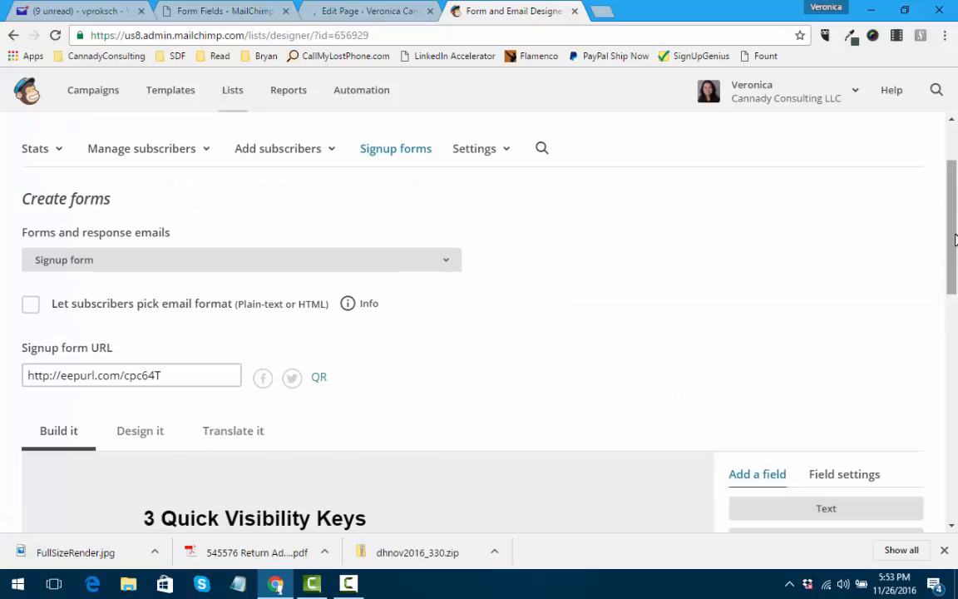
{"action": "scroll", "scroll_direction": "down", "scroll_amount": 3}
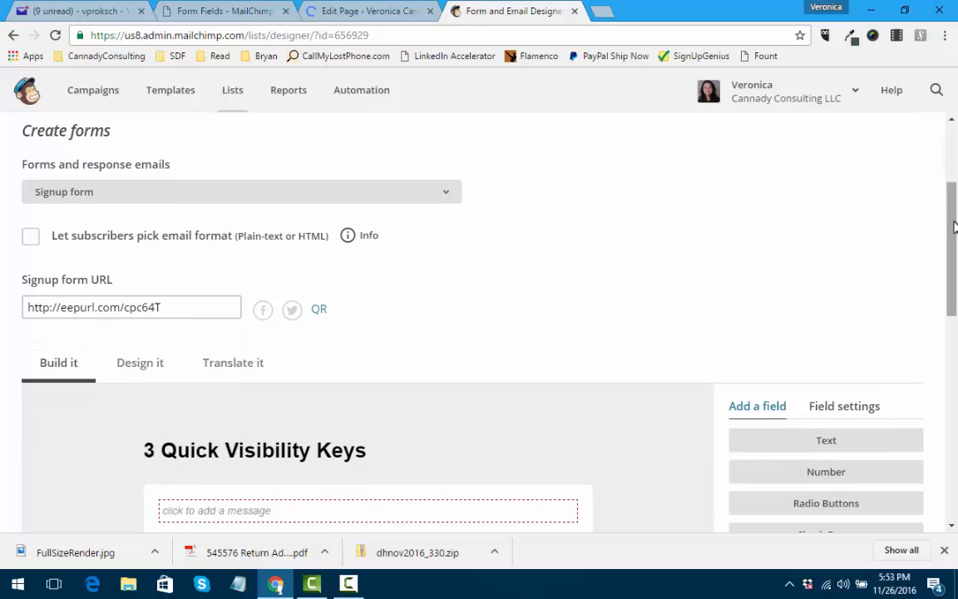
{"action": "mouse_move", "coordinate": [560, 219]}
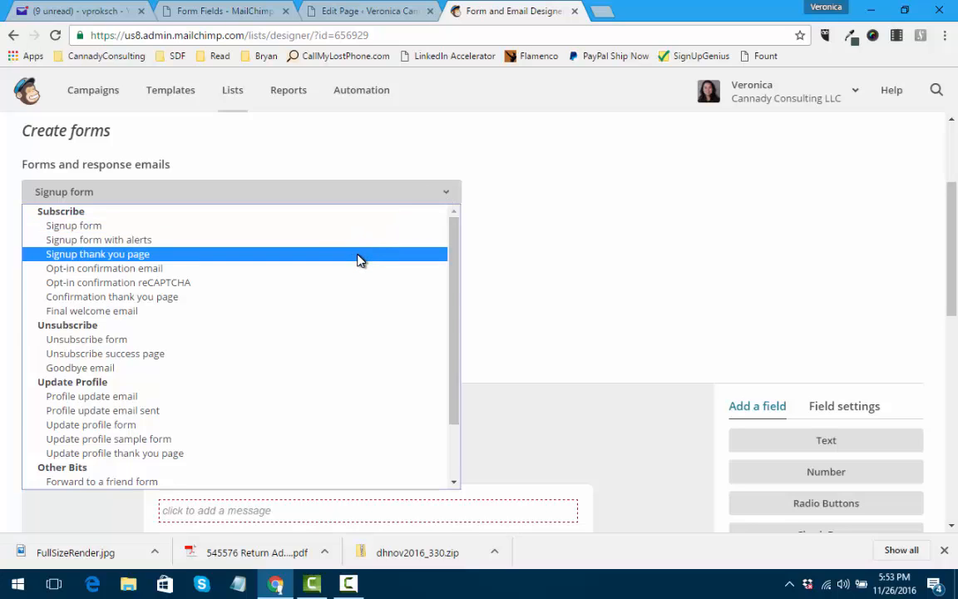
Pick Signup thank you page and select its Infographic.jpg redirect URL on veronicacannady.com
{"action": "left_click", "coordinate": [97, 254]}
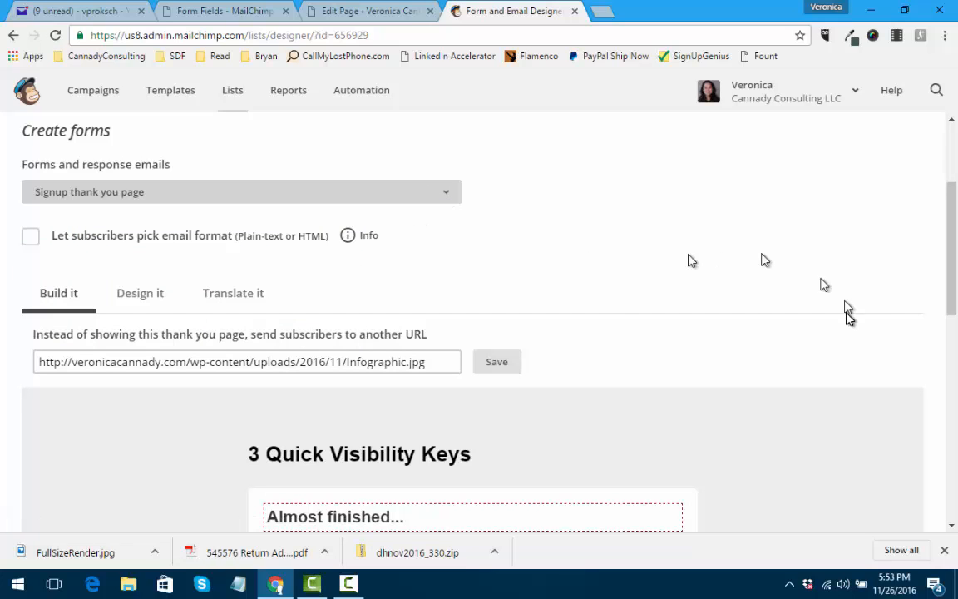
{"action": "scroll", "scroll_direction": "down", "scroll_amount": 3}
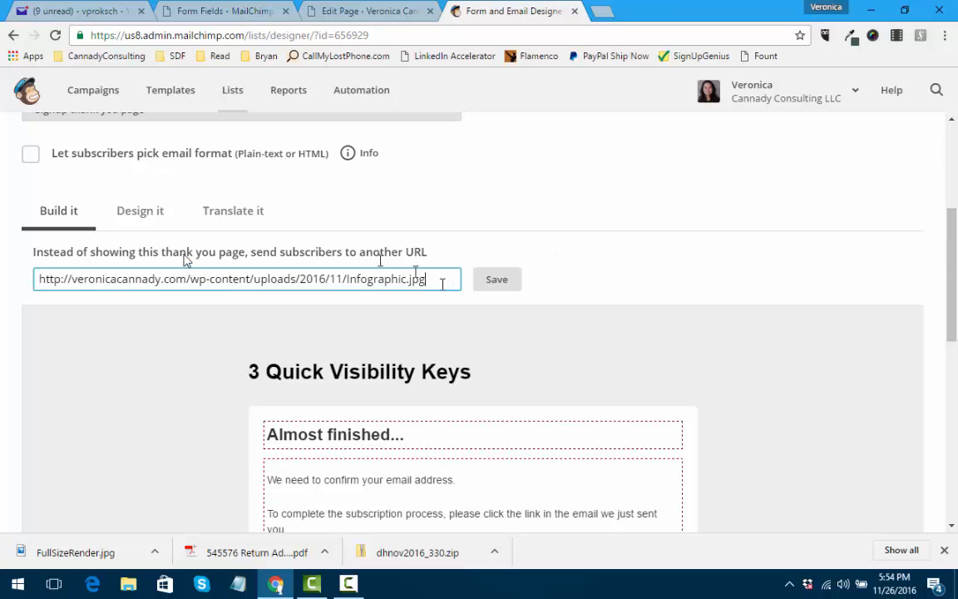
{"action": "triple_click", "coordinate": [235, 278]}
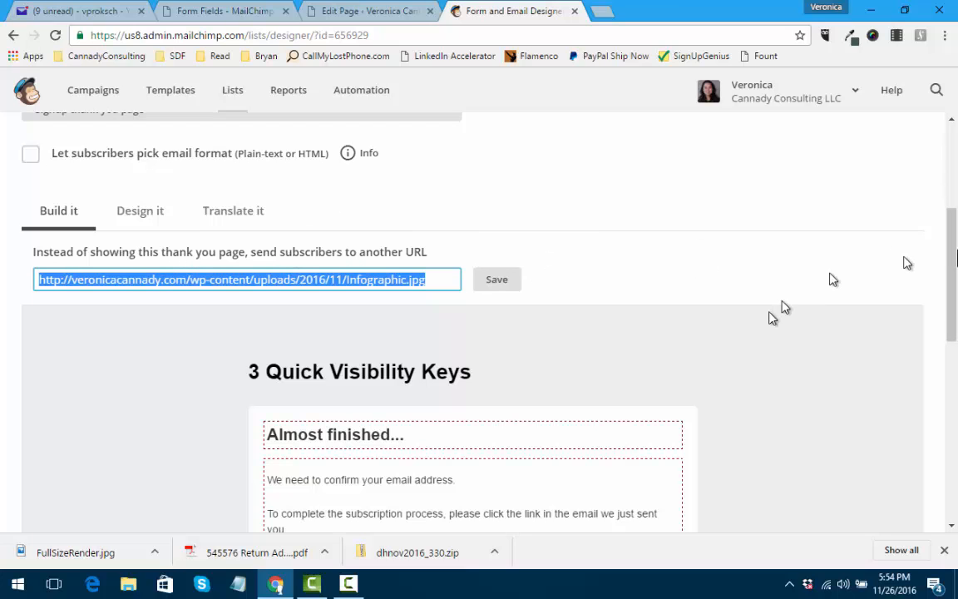
{"action": "scroll", "scroll_direction": "down", "scroll_amount": 3}
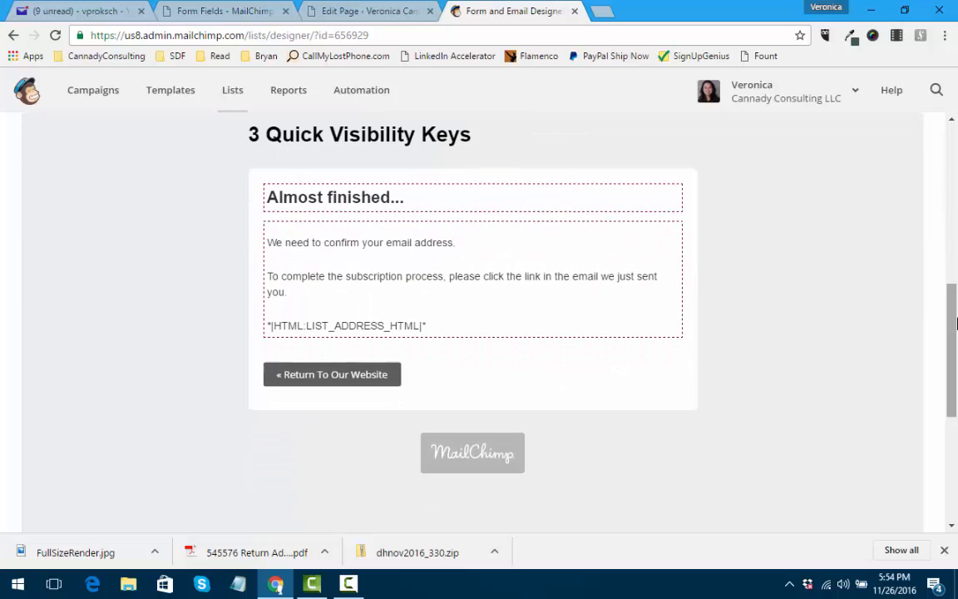
{"action": "mouse_move", "coordinate": [679, 332]}
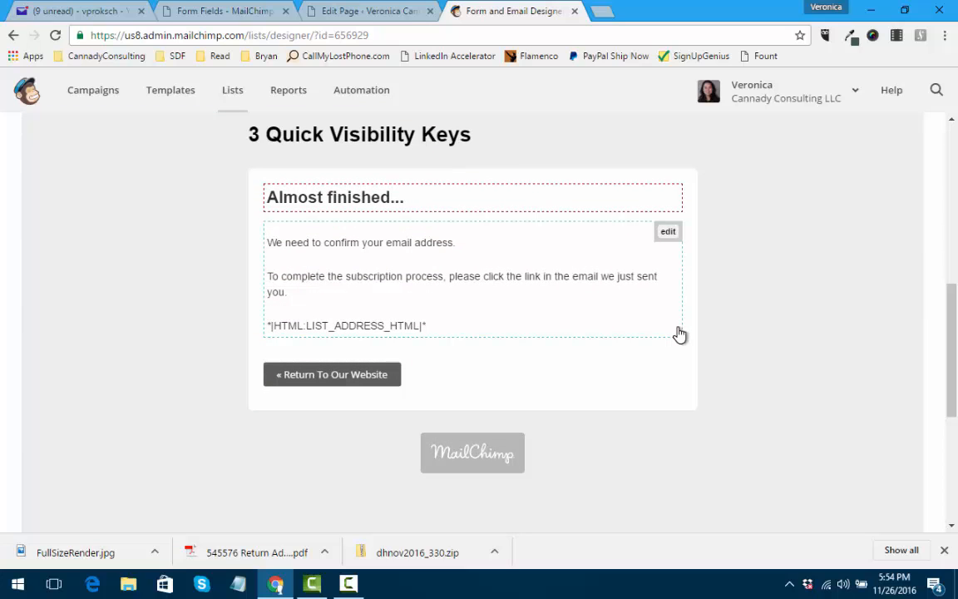
{"action": "mouse_move", "coordinate": [547, 157]}
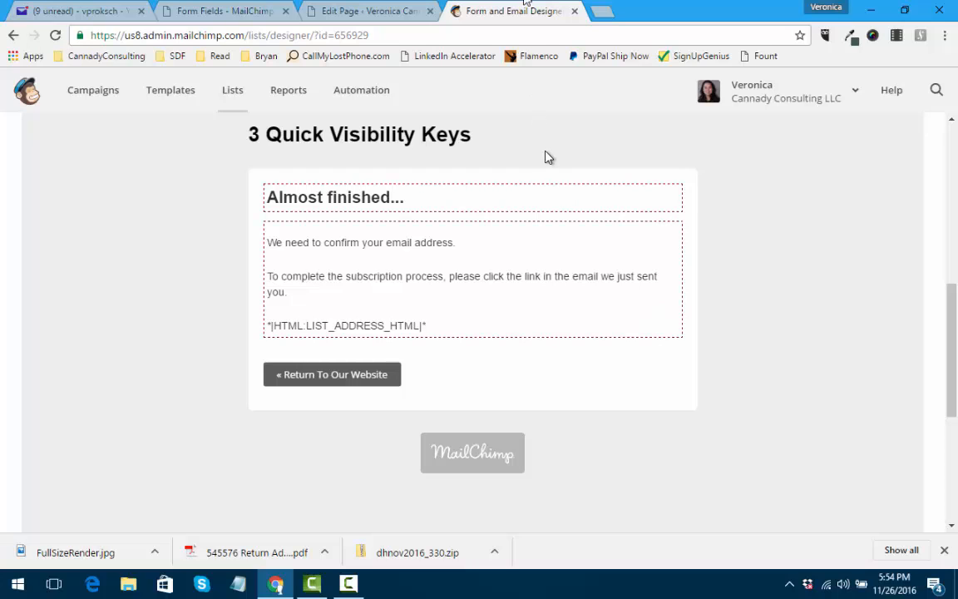
{"action": "mouse_move", "coordinate": [378, 10]}
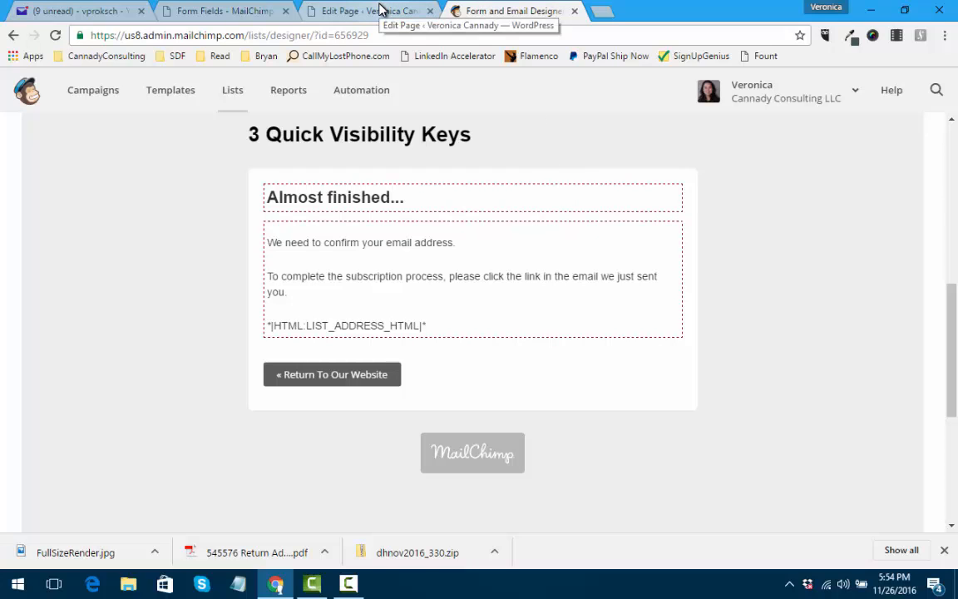
{"action": "mouse_move", "coordinate": [614, 184]}
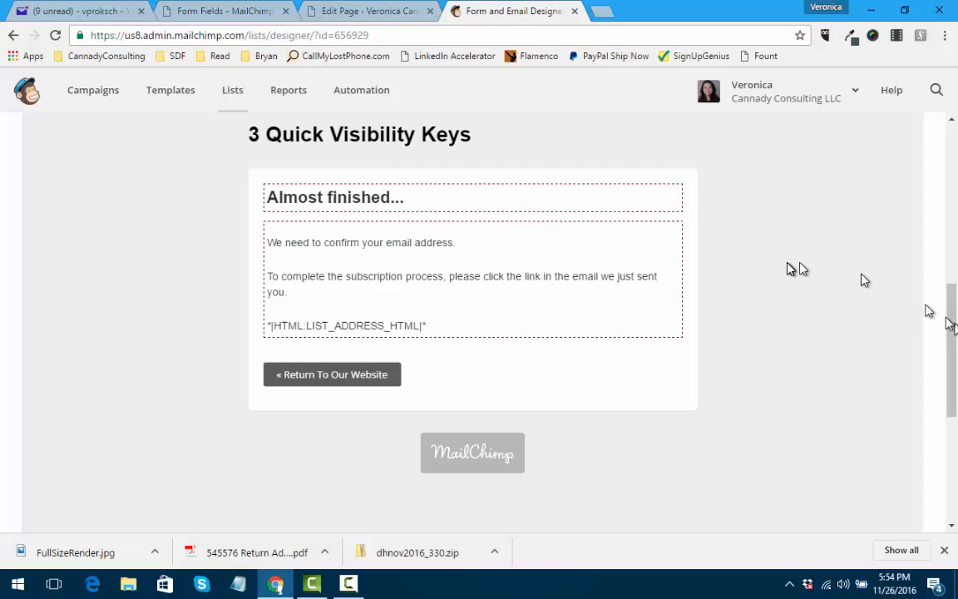
Switch between the WordPress Home page editor and MailChimp, ending in the Home page editor
{"action": "left_click", "coordinate": [370, 11]}
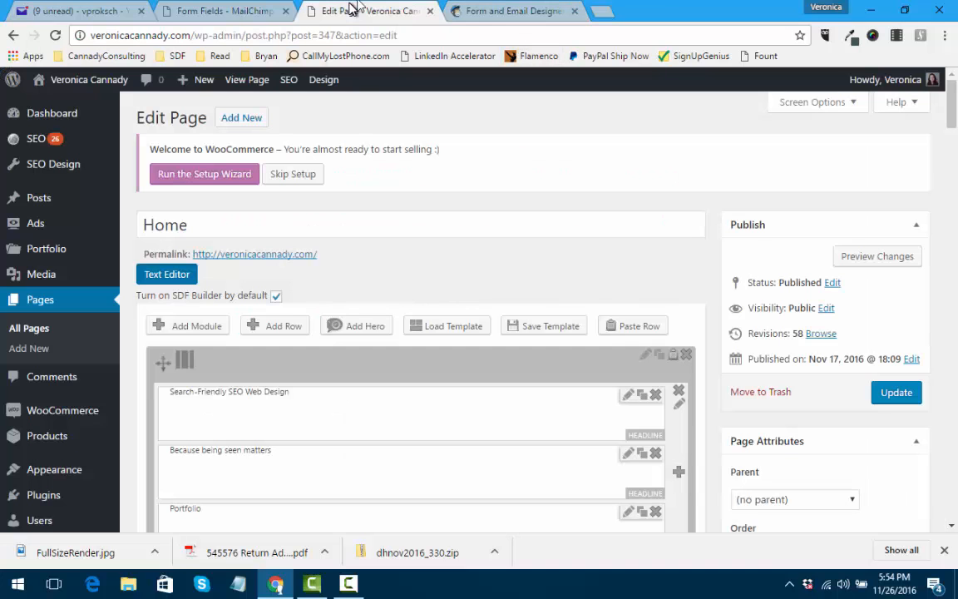
{"action": "left_click", "coordinate": [515, 11]}
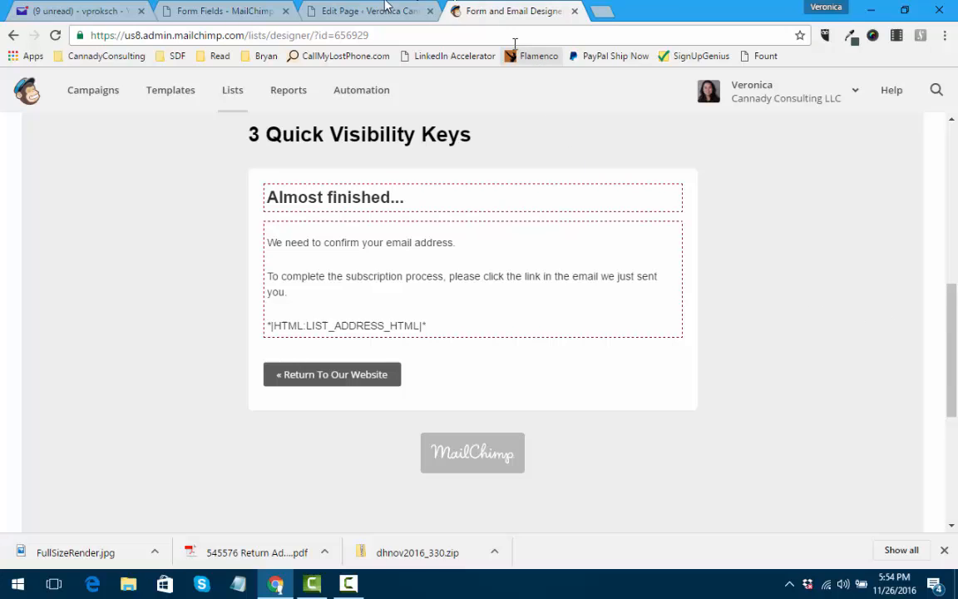
{"action": "left_click", "coordinate": [362, 11]}
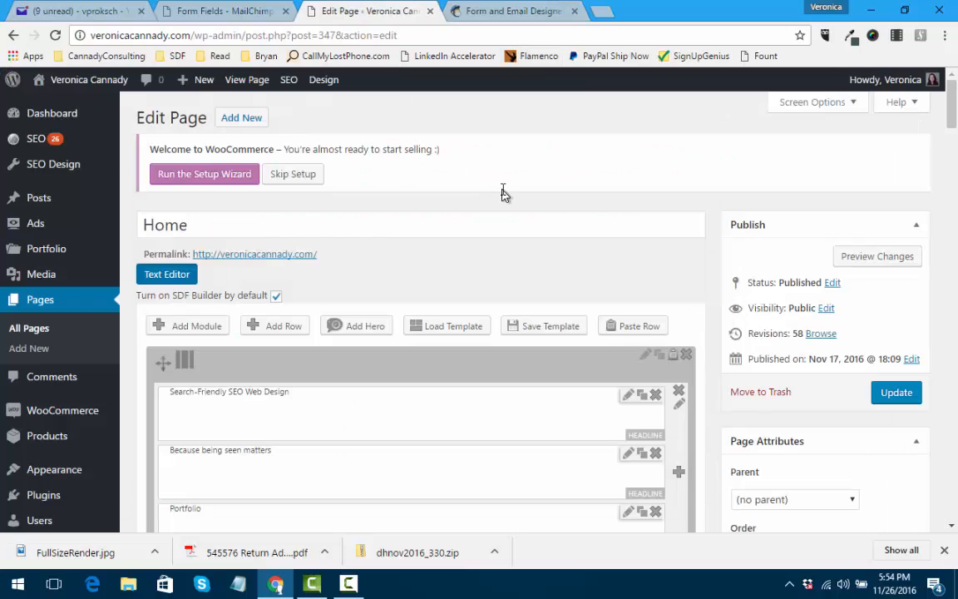
{"action": "mouse_move", "coordinate": [797, 242]}
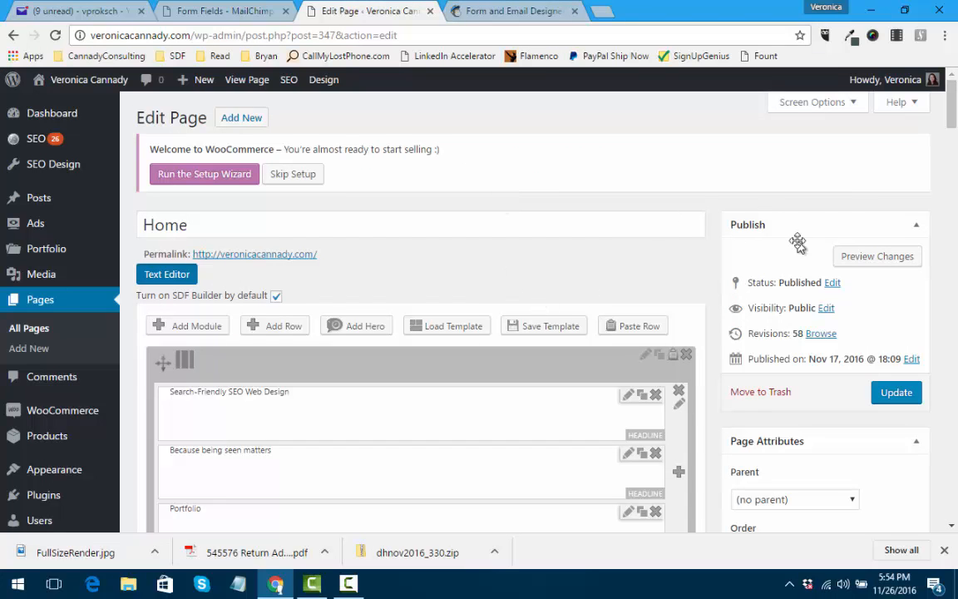
{"action": "scroll", "scroll_direction": "down", "scroll_amount": 3}
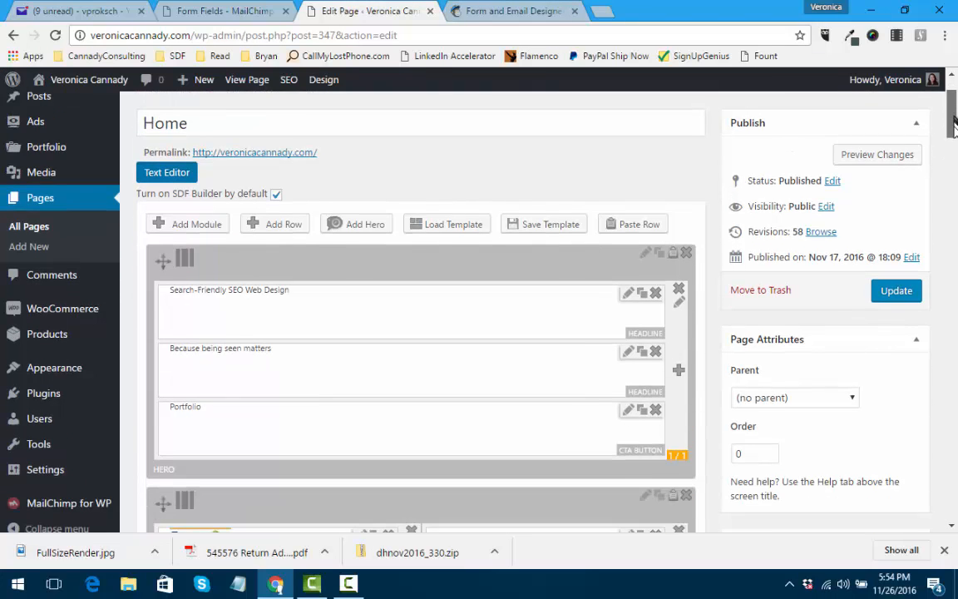
{"action": "scroll", "scroll_direction": "down", "scroll_amount": 3}
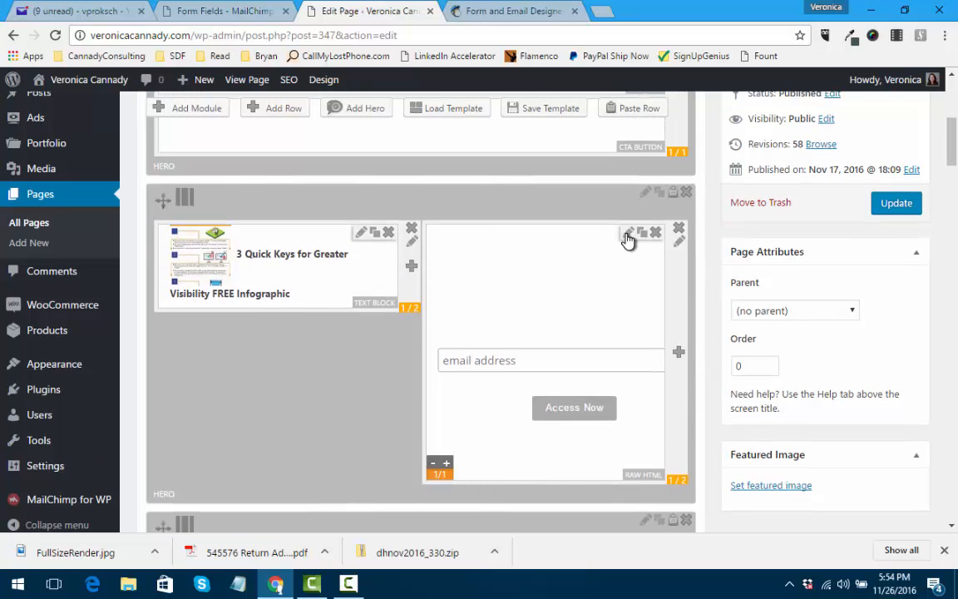
{"action": "left_click", "coordinate": [629, 234]}
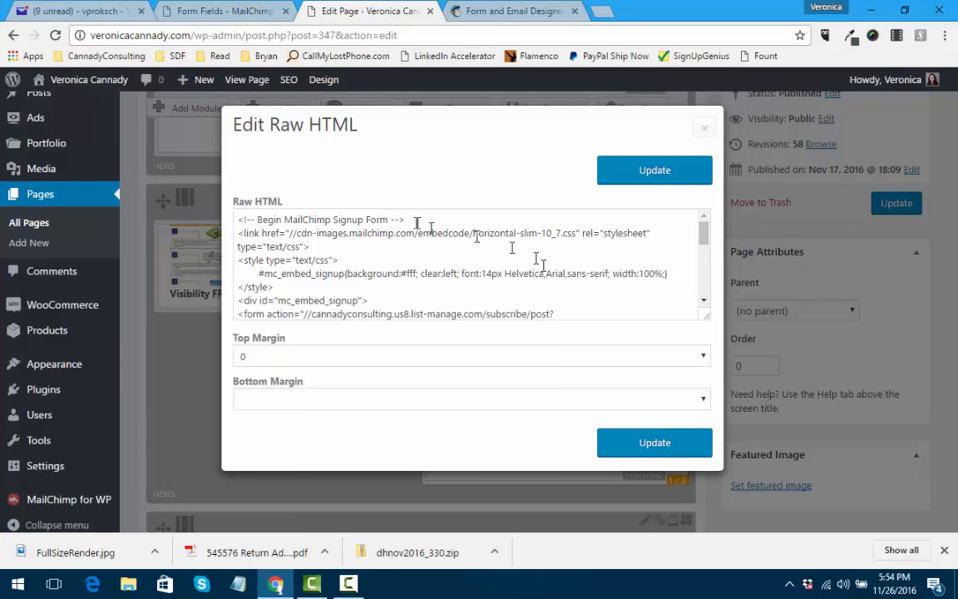
{"action": "scroll", "scroll_direction": "down", "scroll_amount": 3}
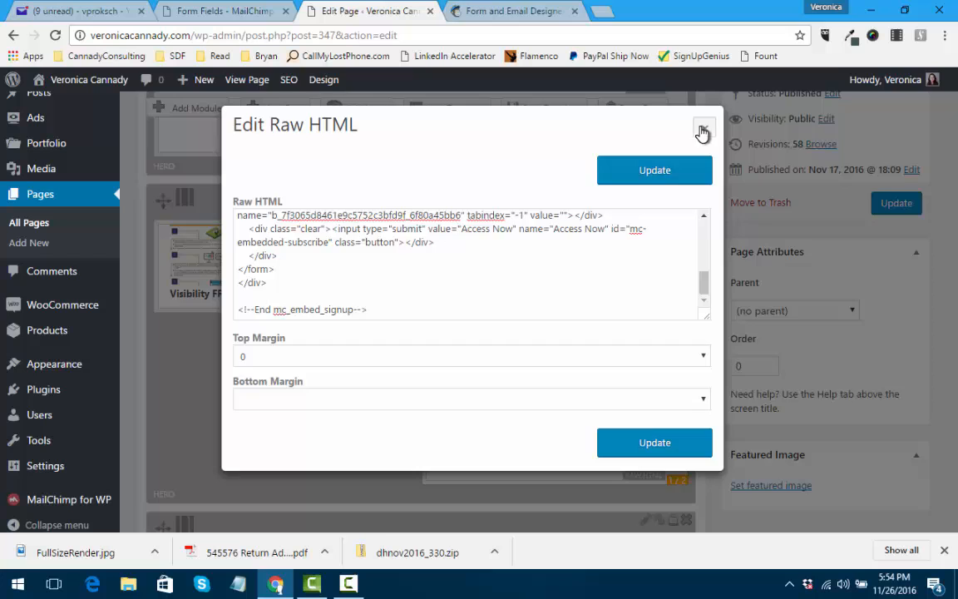
{"action": "left_click", "coordinate": [702, 132]}
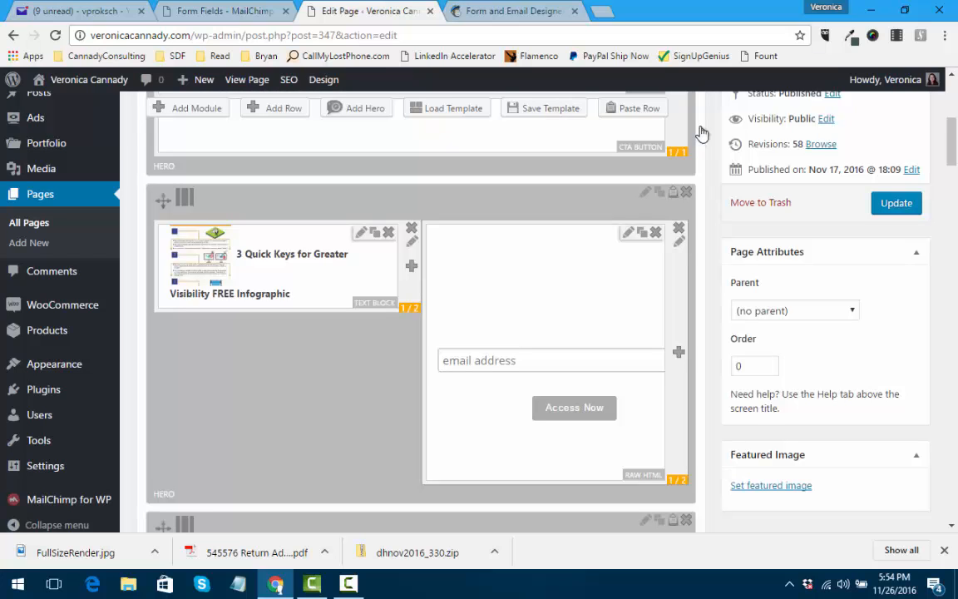
{"action": "scroll", "scroll_direction": "down", "scroll_amount": 3}
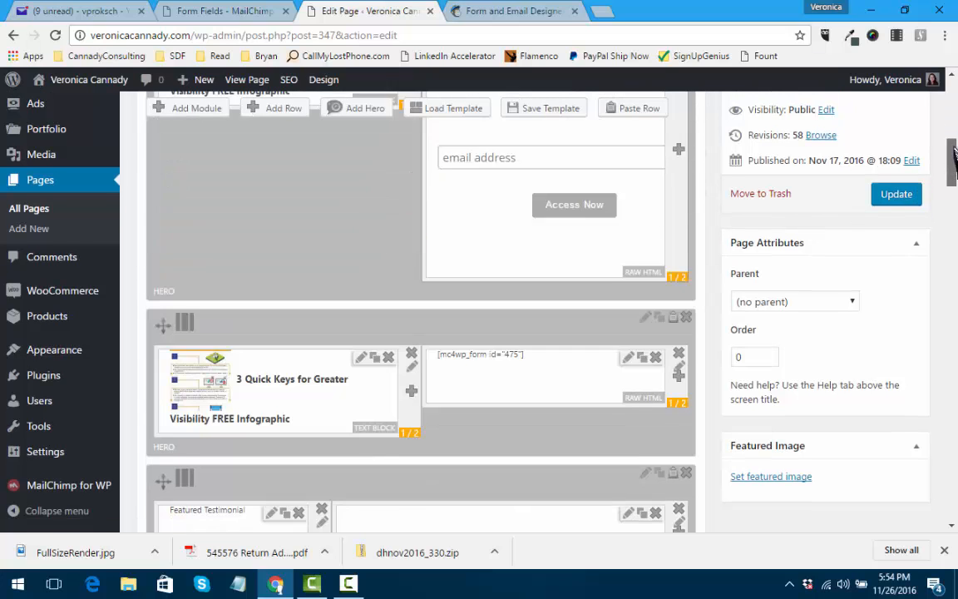
{"action": "scroll", "scroll_direction": "down", "scroll_amount": 3}
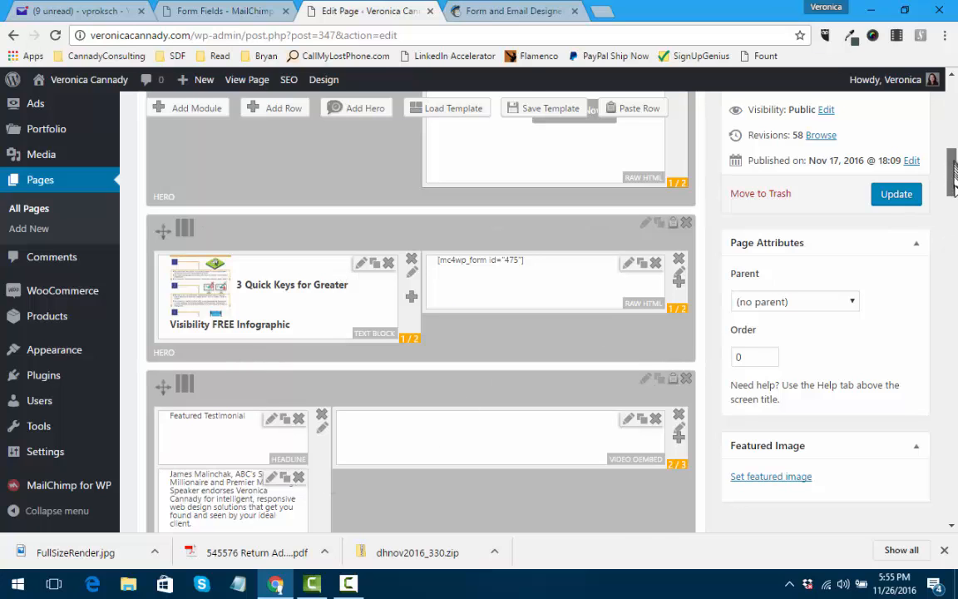
{"action": "scroll", "scroll_direction": "down", "scroll_amount": 3}
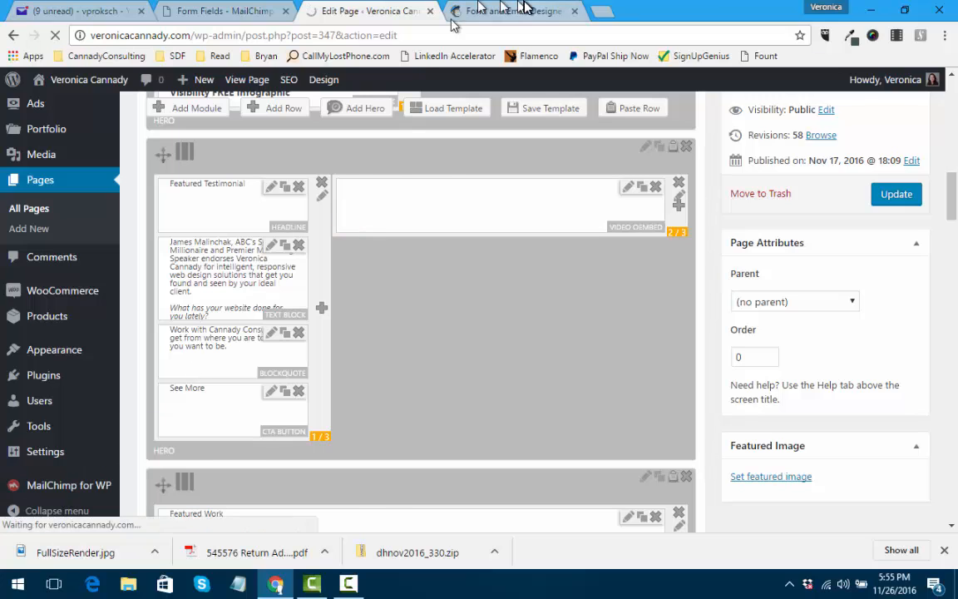
In MailChimp, go through Account and Extras to reach the API keys page
{"action": "left_click", "coordinate": [508, 11]}
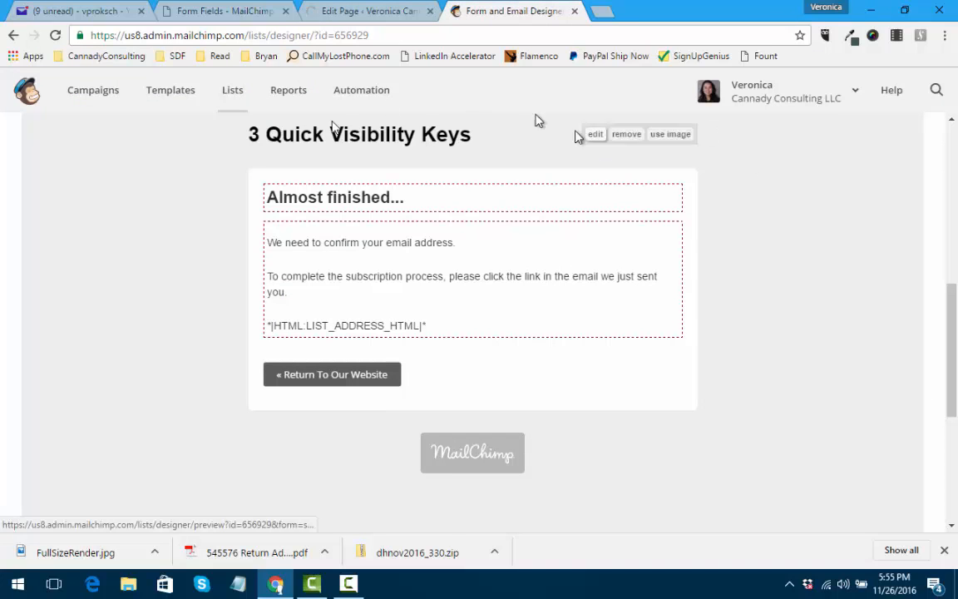
{"action": "mouse_move", "coordinate": [470, 118]}
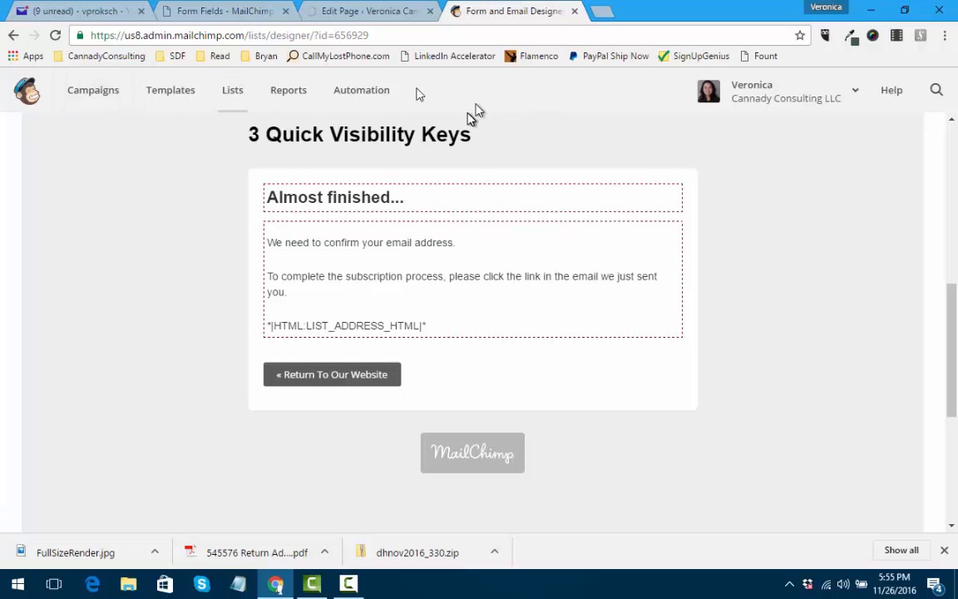
{"action": "mouse_move", "coordinate": [752, 86]}
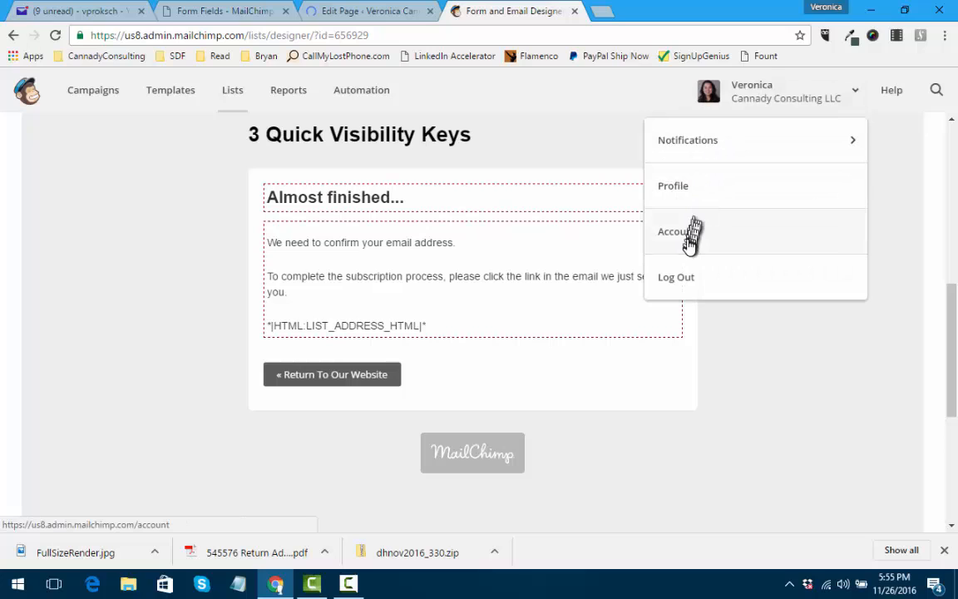
{"action": "left_click", "coordinate": [677, 232]}
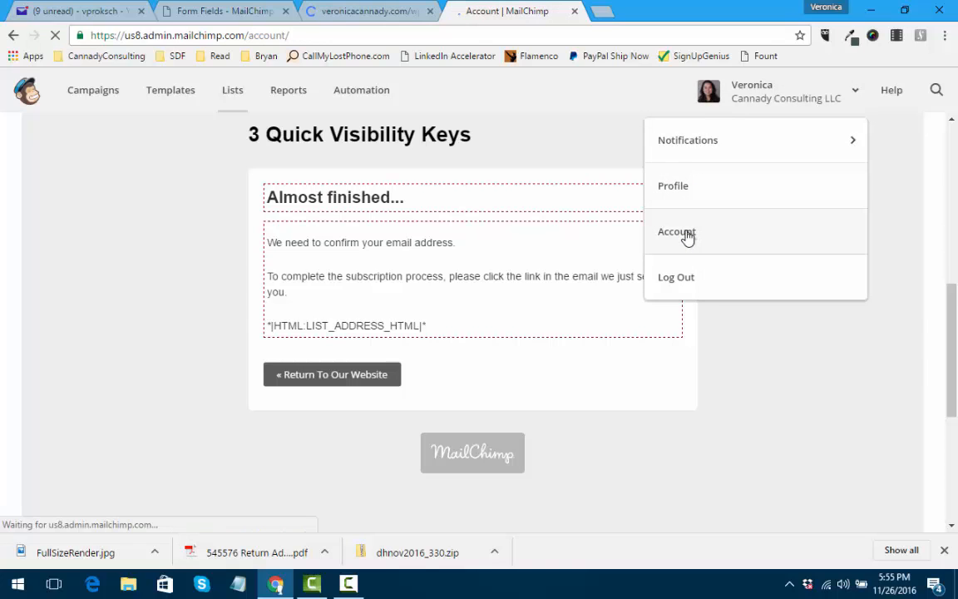
{"action": "left_click", "coordinate": [675, 232]}
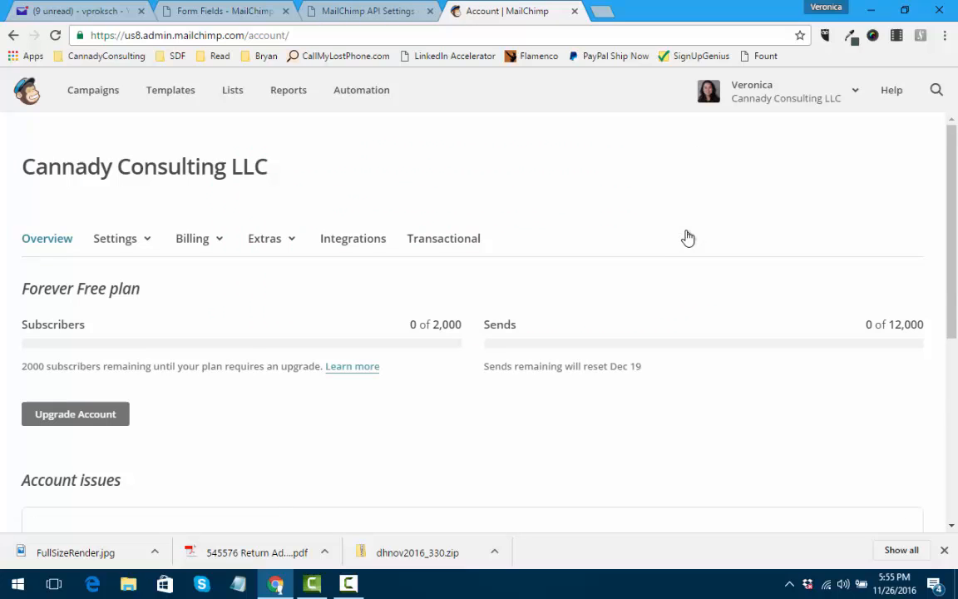
{"action": "left_click", "coordinate": [353, 239]}
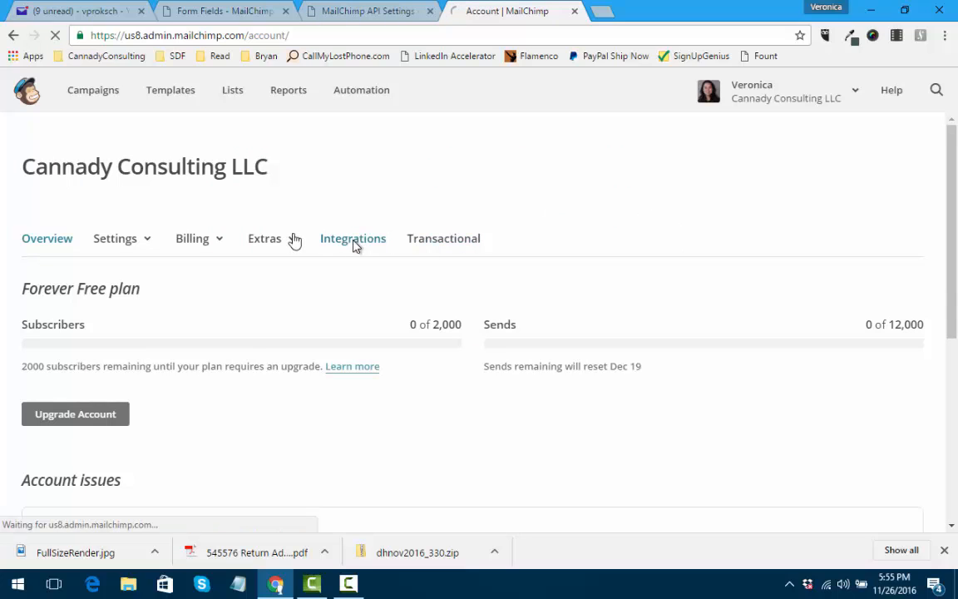
{"action": "left_click", "coordinate": [353, 238]}
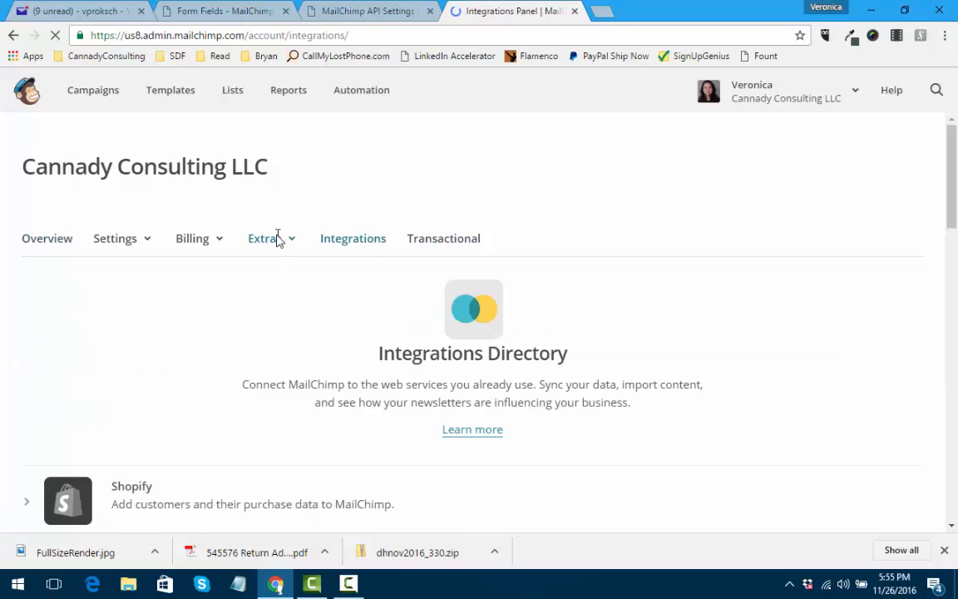
{"action": "left_click", "coordinate": [264, 238]}
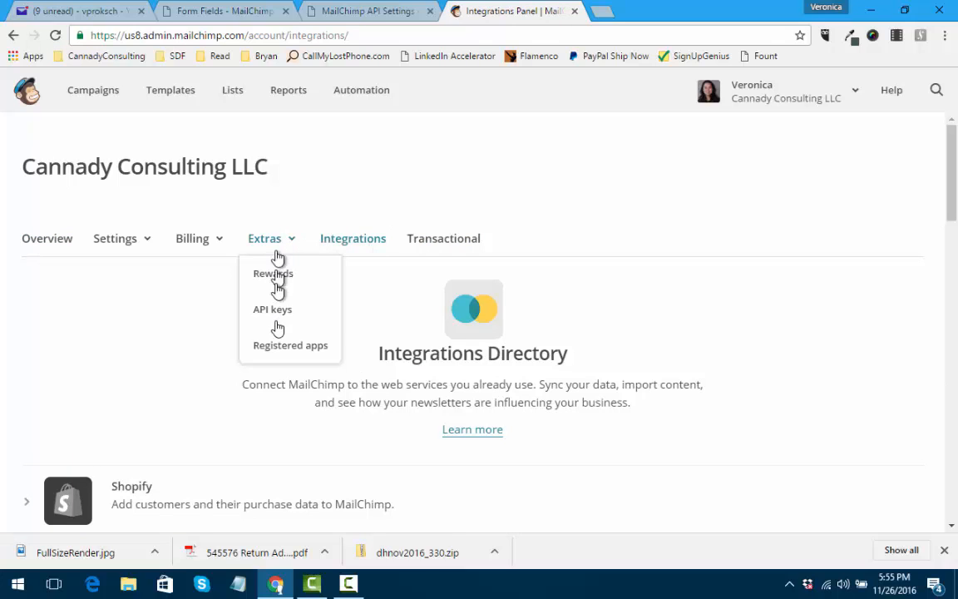
{"action": "left_click", "coordinate": [272, 310]}
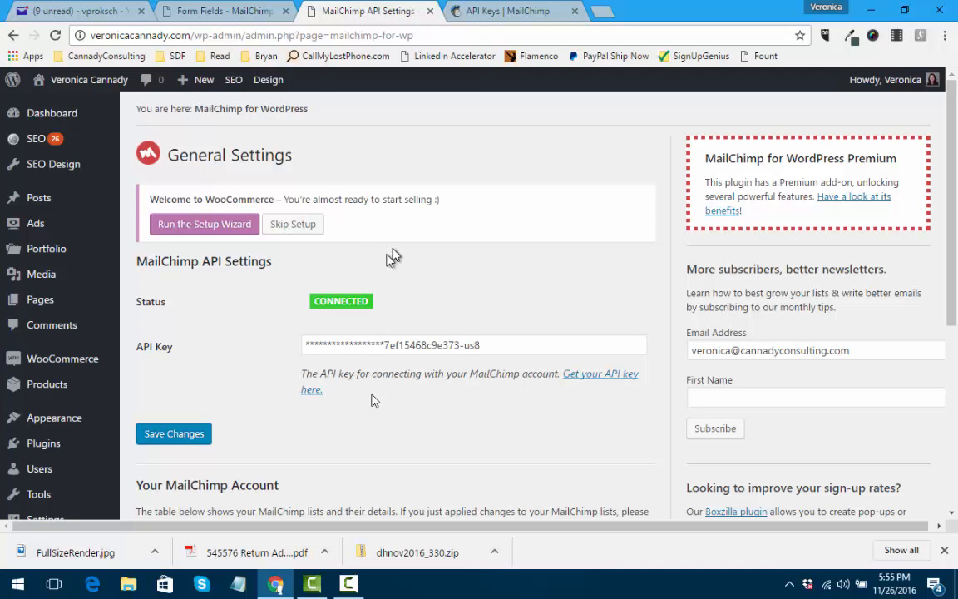
{"action": "mouse_move", "coordinate": [953, 185]}
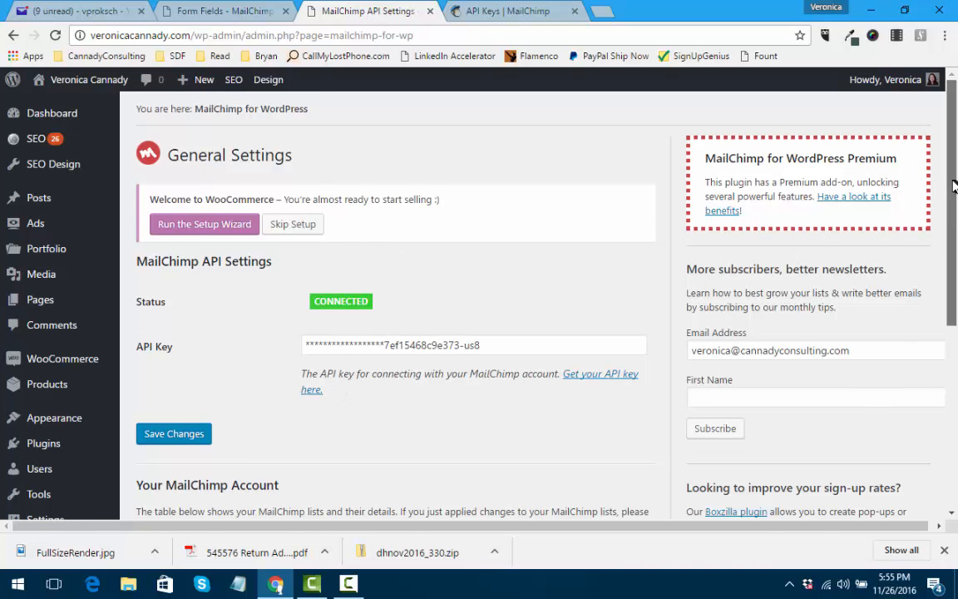
Expand the 3 Quick Visibility Keys list to show its Email Address, First Name and Last Name fields
{"action": "scroll", "scroll_direction": "down", "scroll_amount": 3}
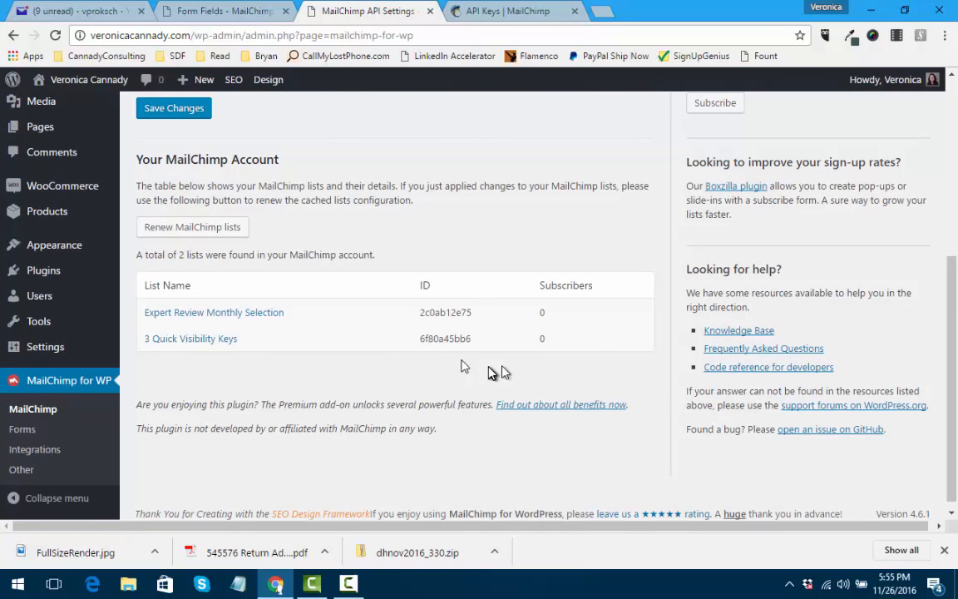
{"action": "left_click", "coordinate": [190, 338]}
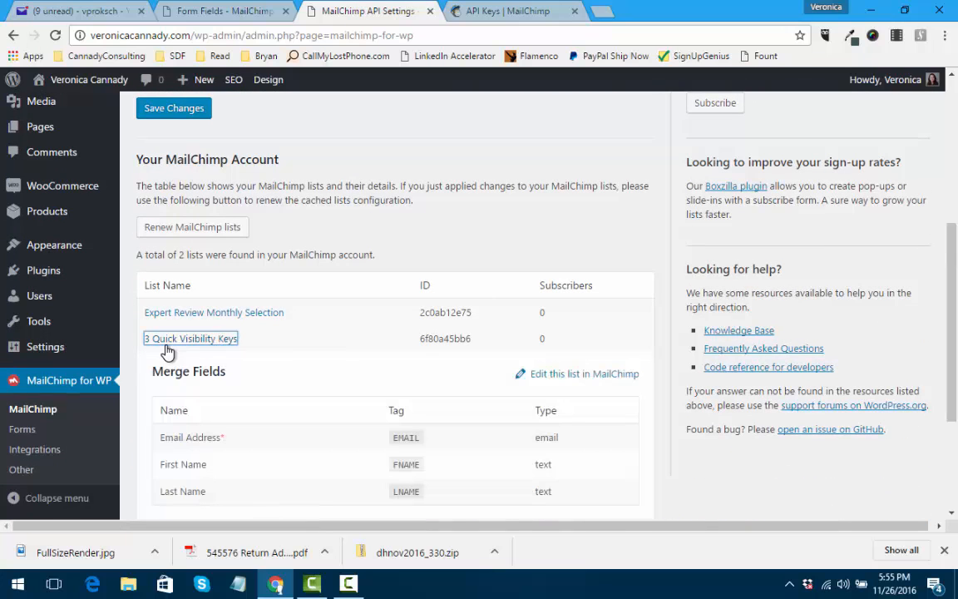
{"action": "left_click", "coordinate": [22, 429]}
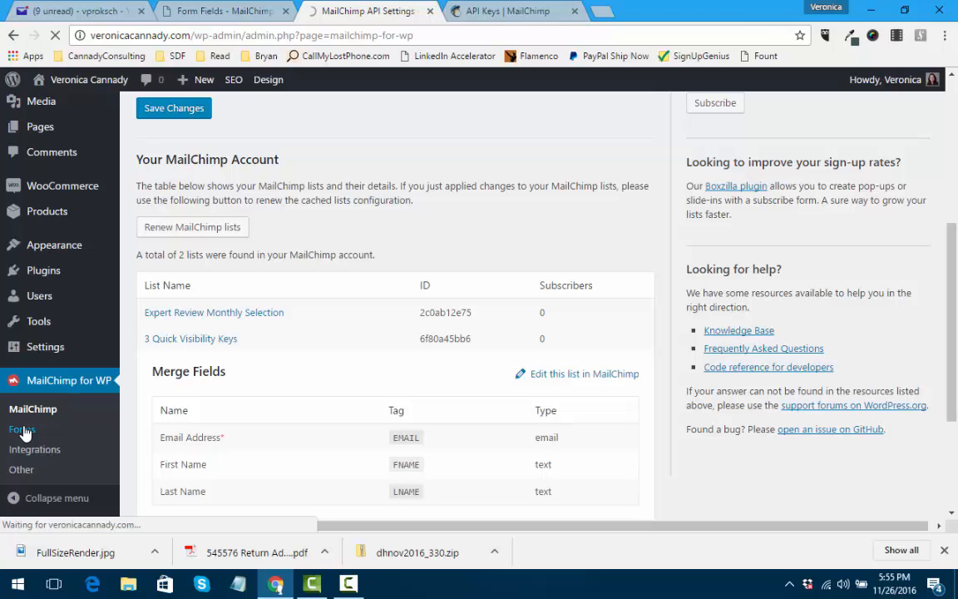
Review the FREE Infographic form's field markup and open the site homepage in a new tab
{"action": "left_click", "coordinate": [22, 428]}
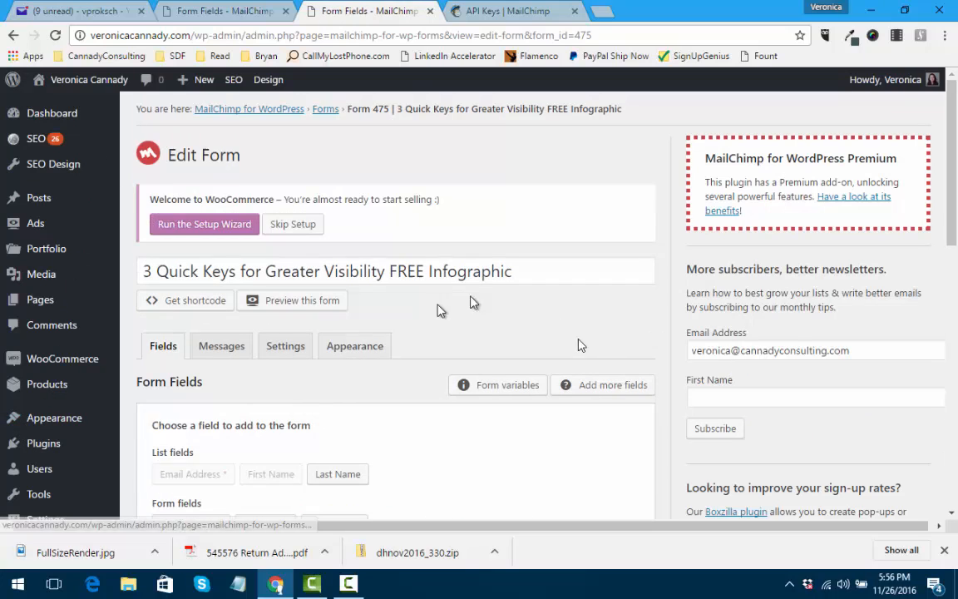
{"action": "scroll", "scroll_direction": "down", "scroll_amount": 3}
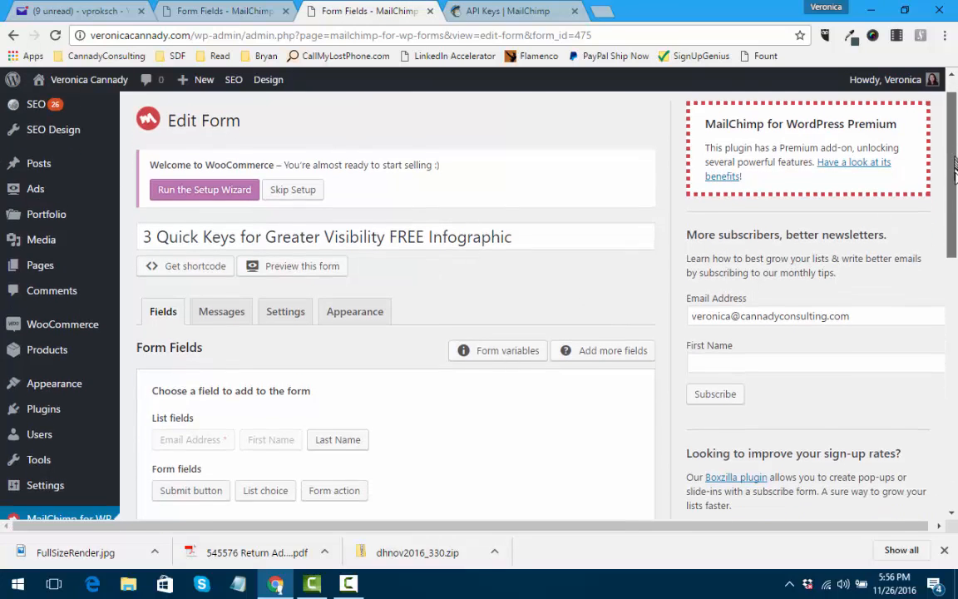
{"action": "scroll", "scroll_direction": "down", "scroll_amount": 3}
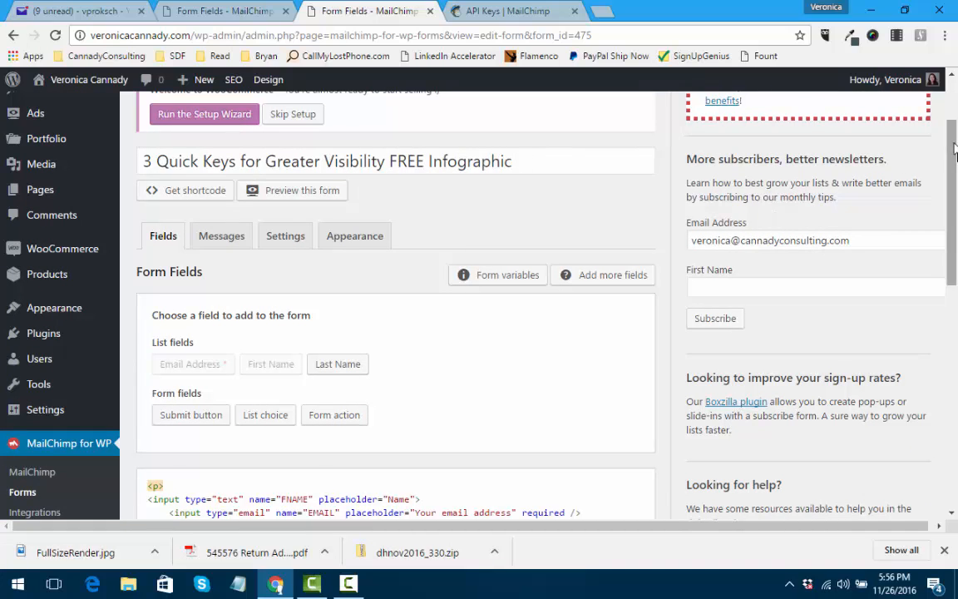
{"action": "scroll", "scroll_direction": "down", "scroll_amount": 3}
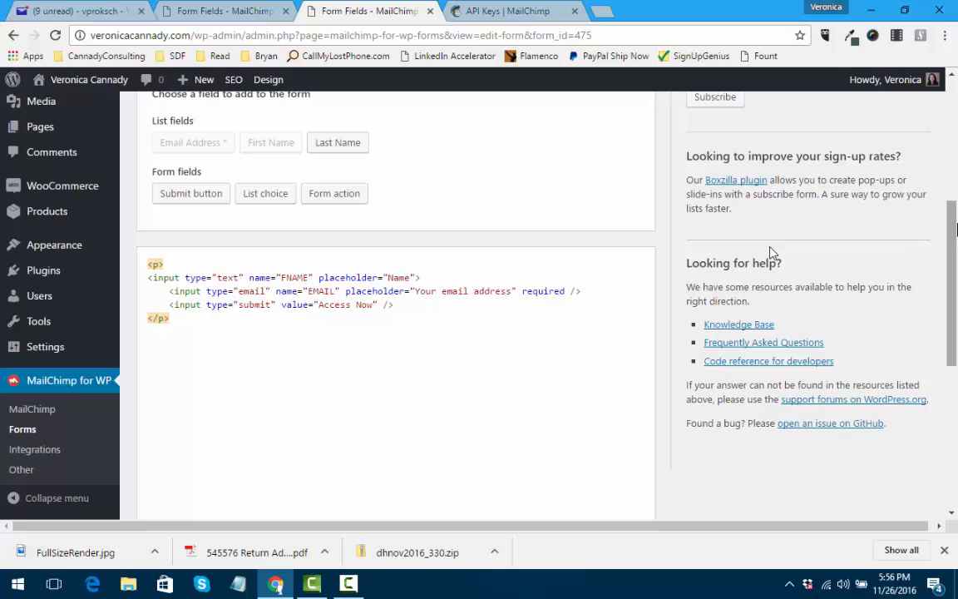
{"action": "left_click", "coordinate": [323, 277]}
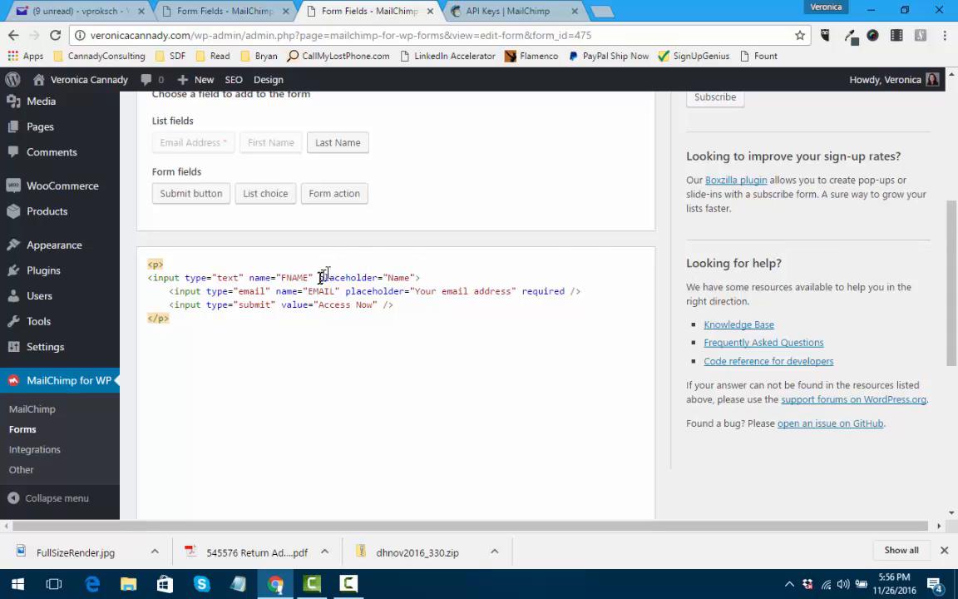
{"action": "left_click", "coordinate": [507, 11]}
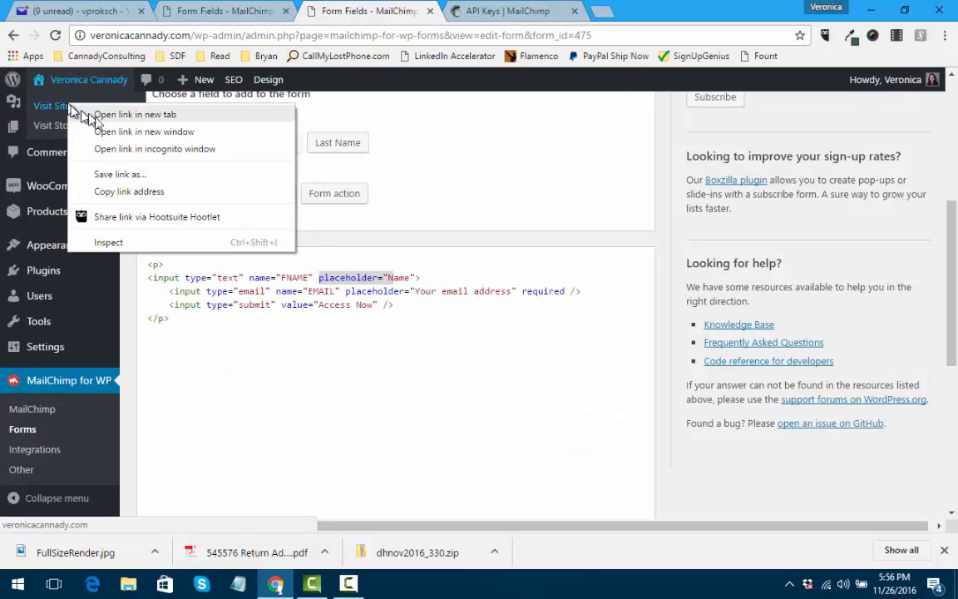
{"action": "left_click", "coordinate": [134, 114]}
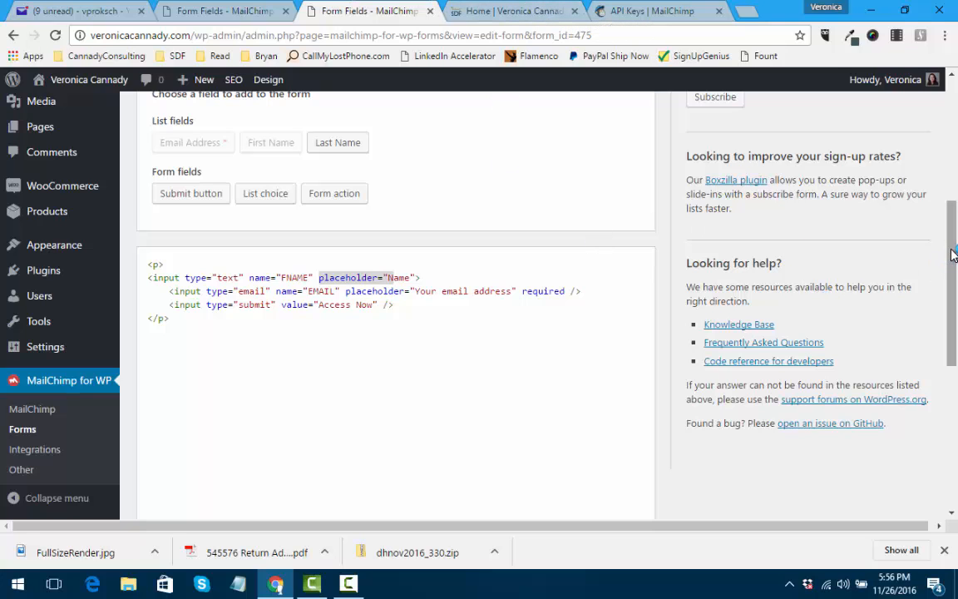
{"action": "scroll", "scroll_direction": "down", "scroll_amount": 3}
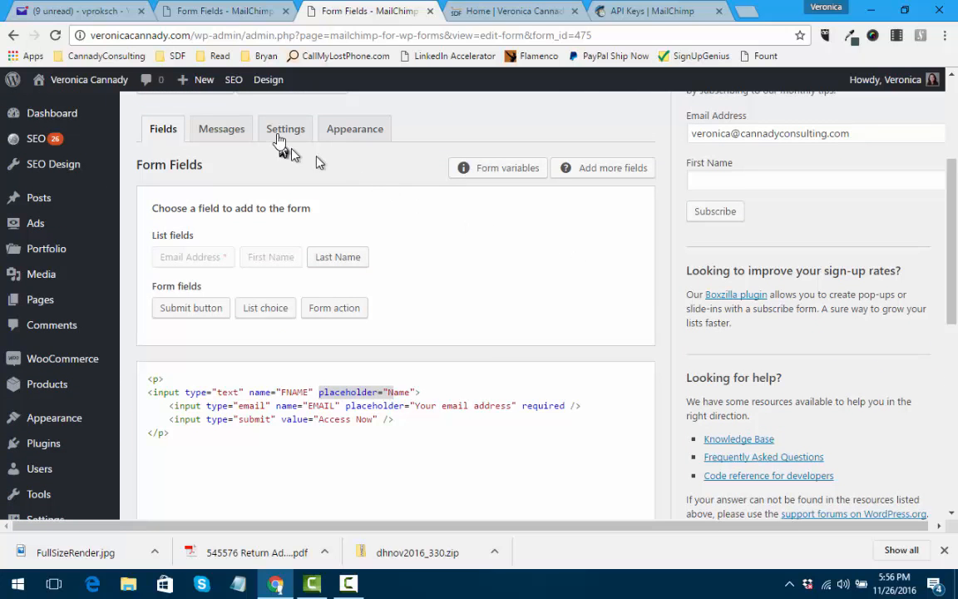
Check the form's Settings: subscribes to 3 Quick Visibility Keys, double opt-in No
{"action": "left_click", "coordinate": [285, 128]}
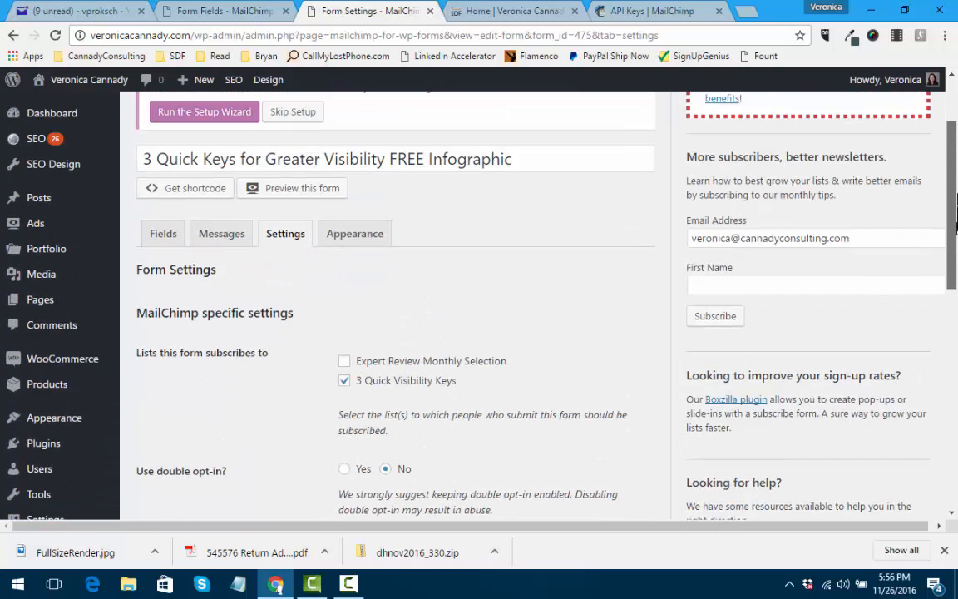
{"action": "scroll", "scroll_direction": "up", "scroll_amount": 3}
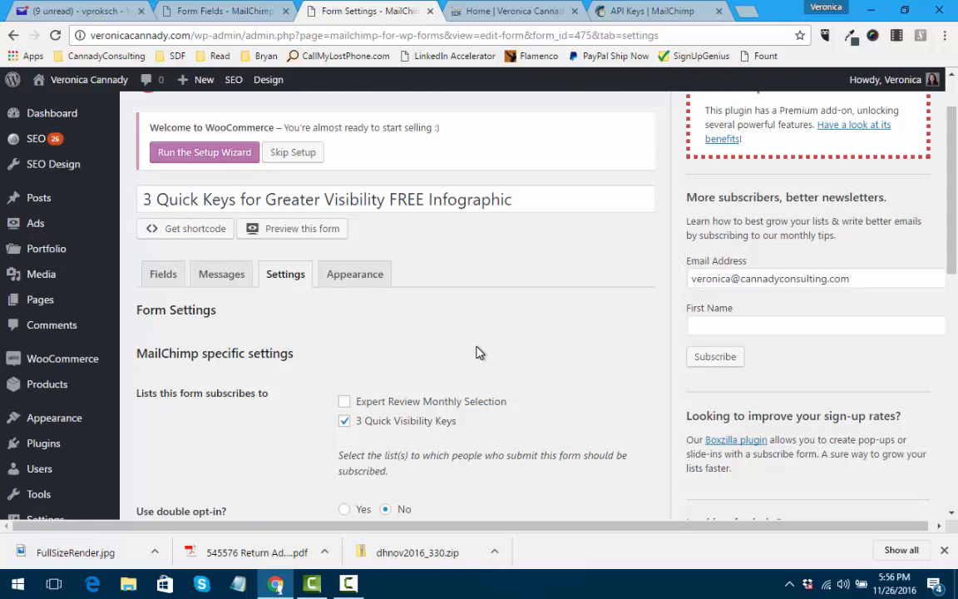
{"action": "mouse_move", "coordinate": [355, 342]}
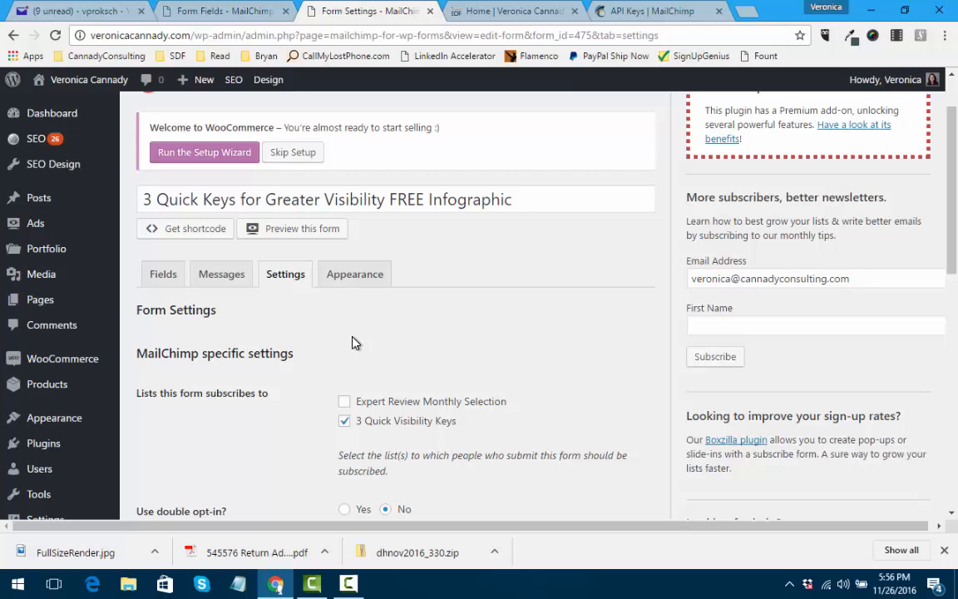
{"action": "mouse_move", "coordinate": [466, 81]}
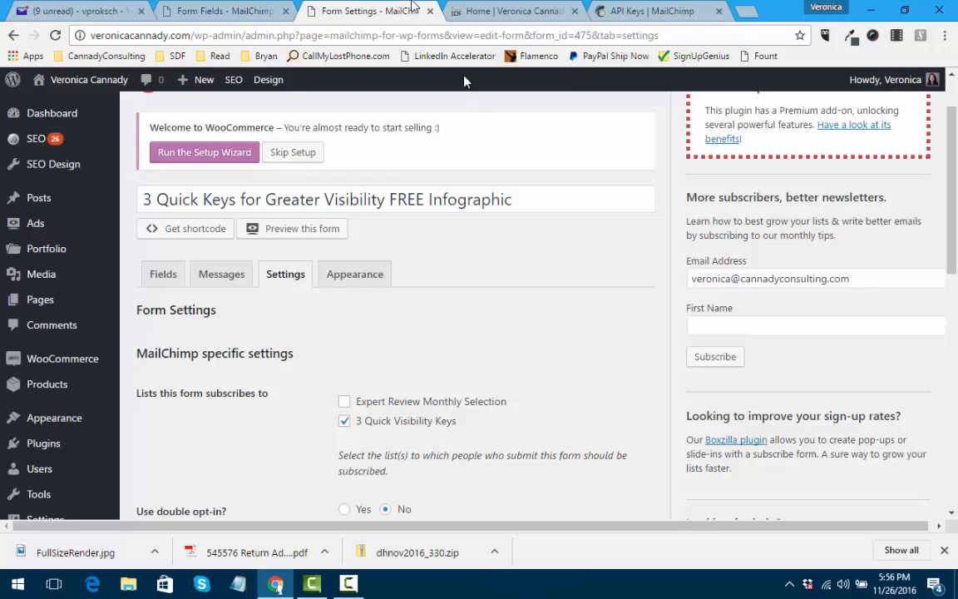
{"action": "mouse_move", "coordinate": [504, 9]}
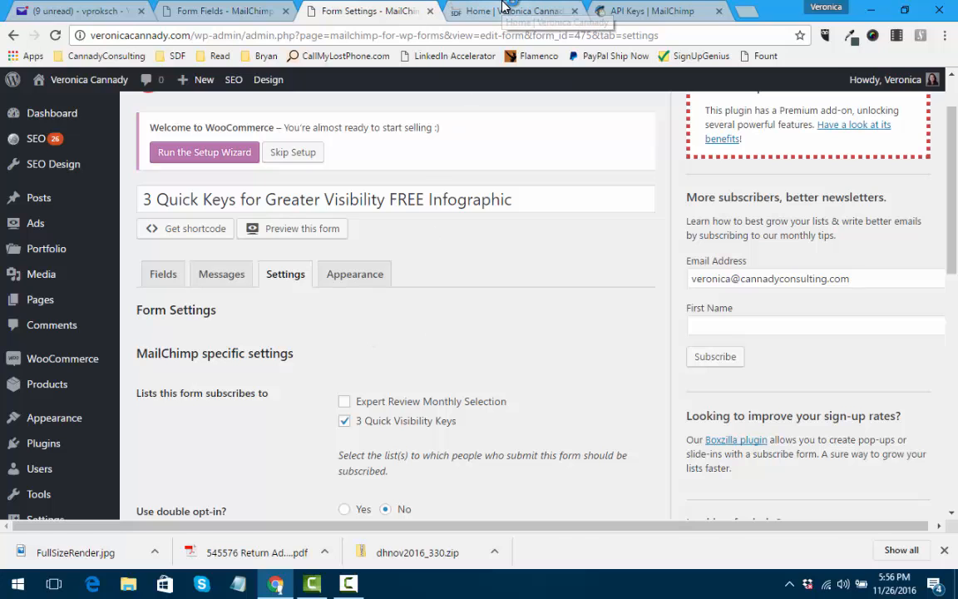
Submit a test signup on the homepage's new form with a name and the saved email
{"action": "left_click", "coordinate": [515, 11]}
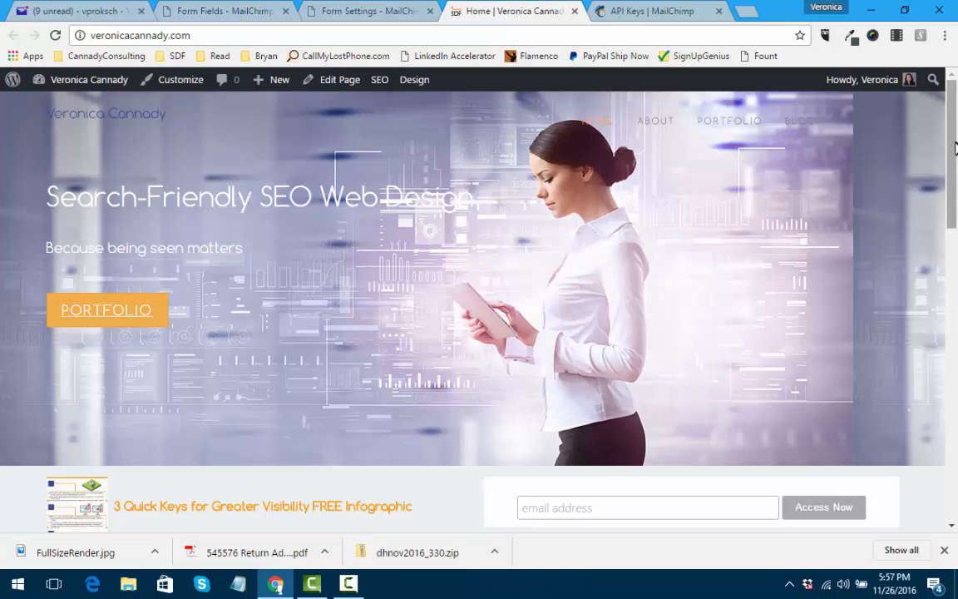
{"action": "scroll", "scroll_direction": "down", "scroll_amount": 3}
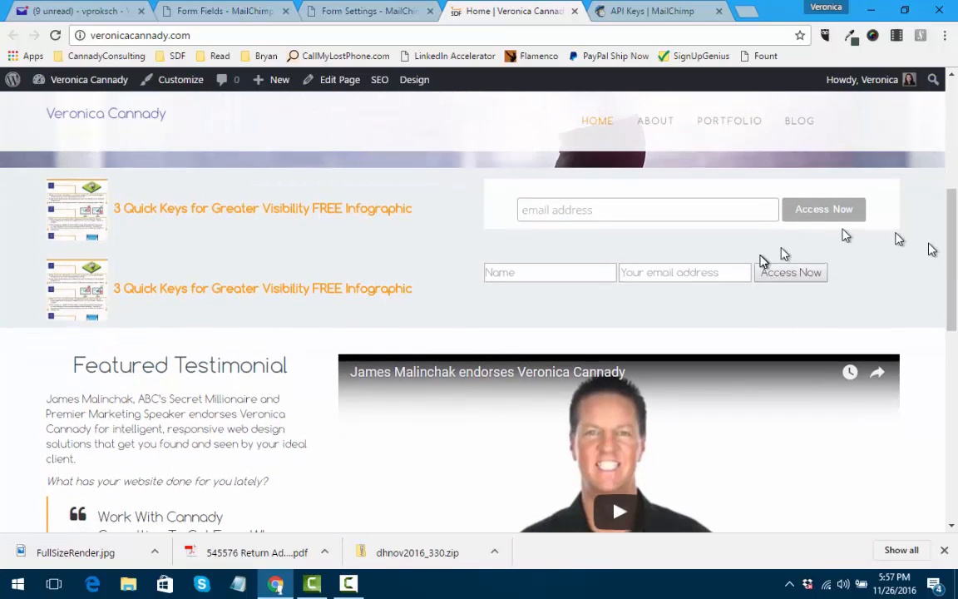
{"action": "type", "text": "Veronica"}
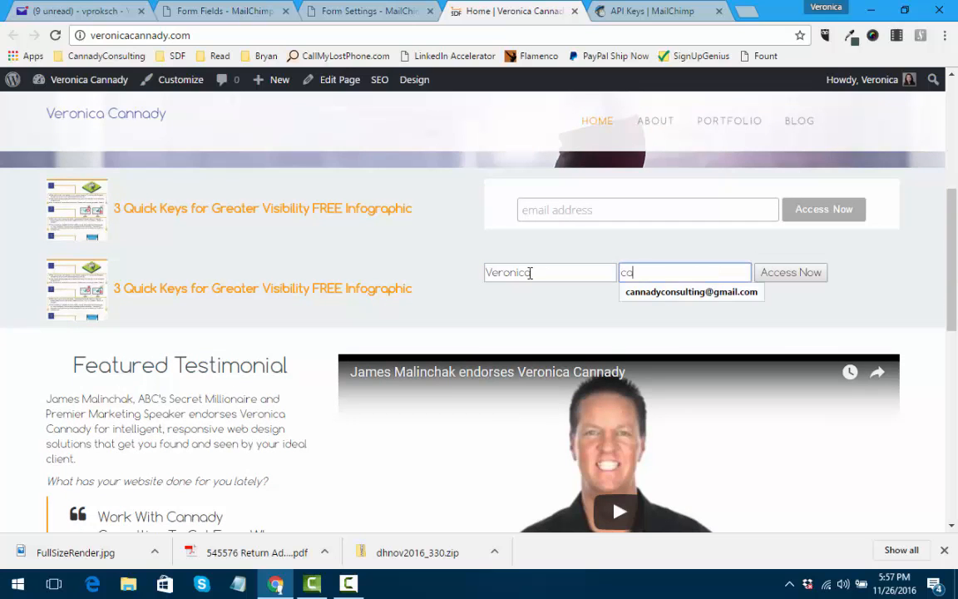
{"action": "left_click", "coordinate": [691, 292]}
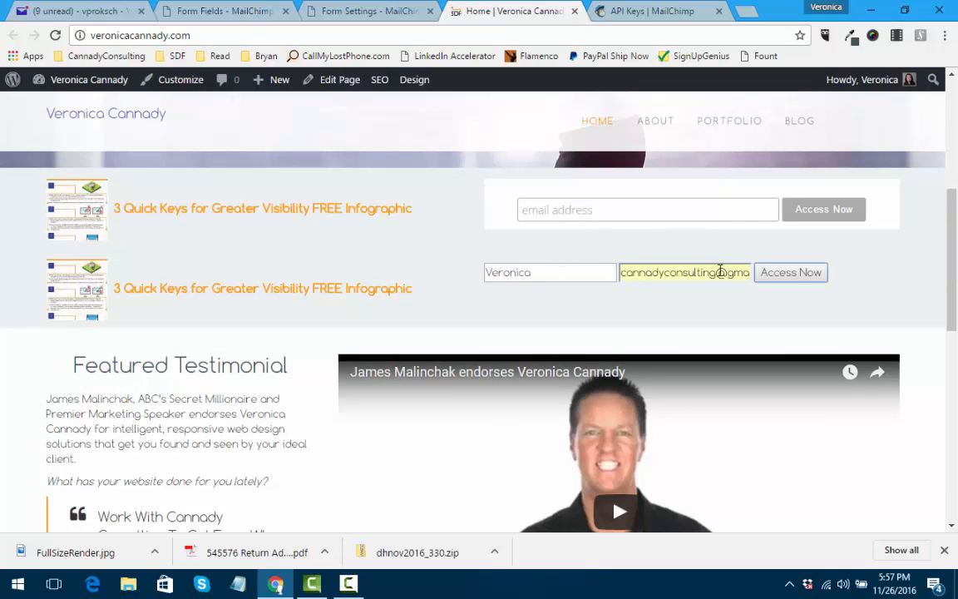
{"action": "left_click", "coordinate": [790, 272]}
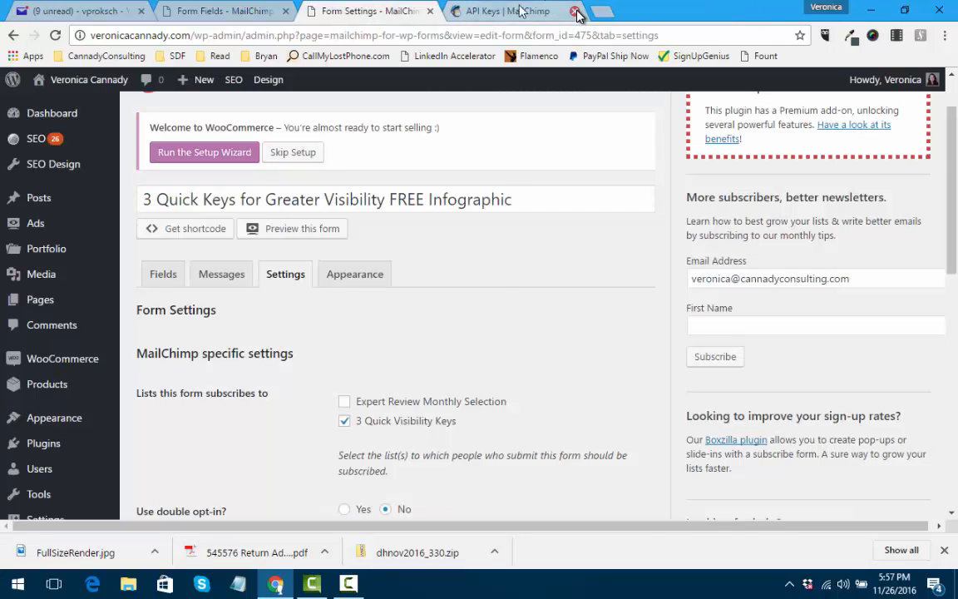
Check the MailChimp lists overview, then return to the WordPress form settings
{"action": "left_click", "coordinate": [503, 11]}
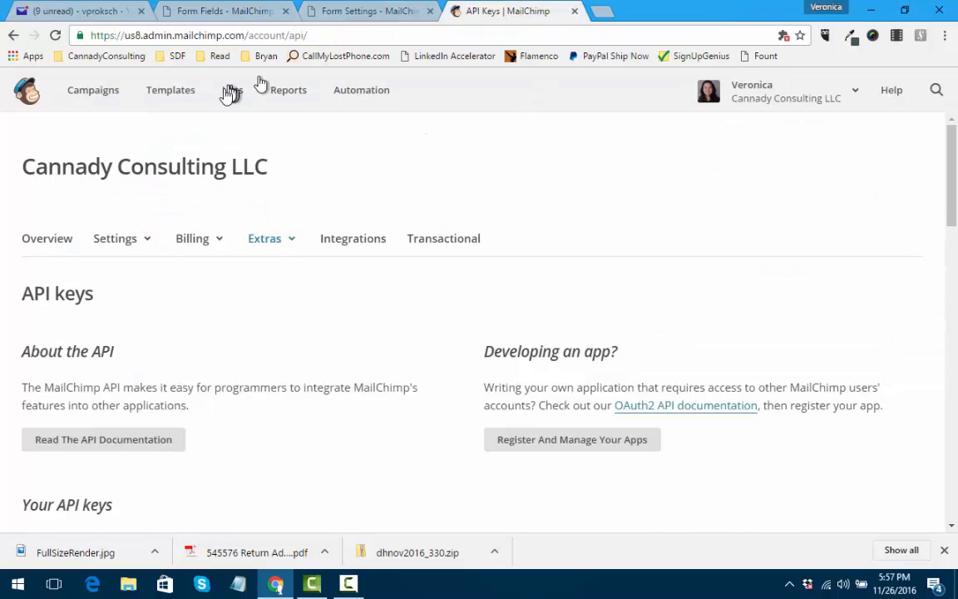
{"action": "left_click", "coordinate": [232, 89]}
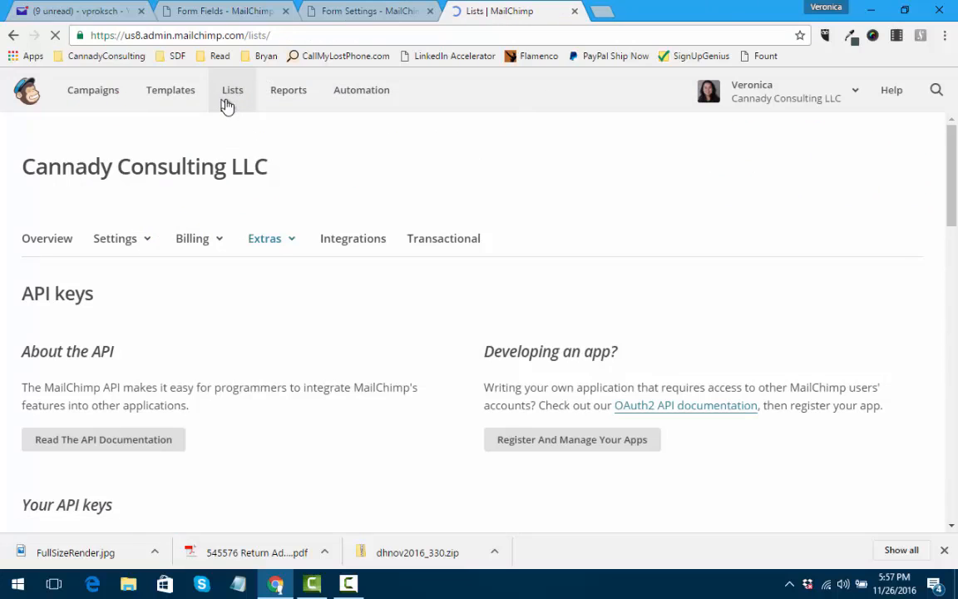
{"action": "left_click", "coordinate": [374, 10]}
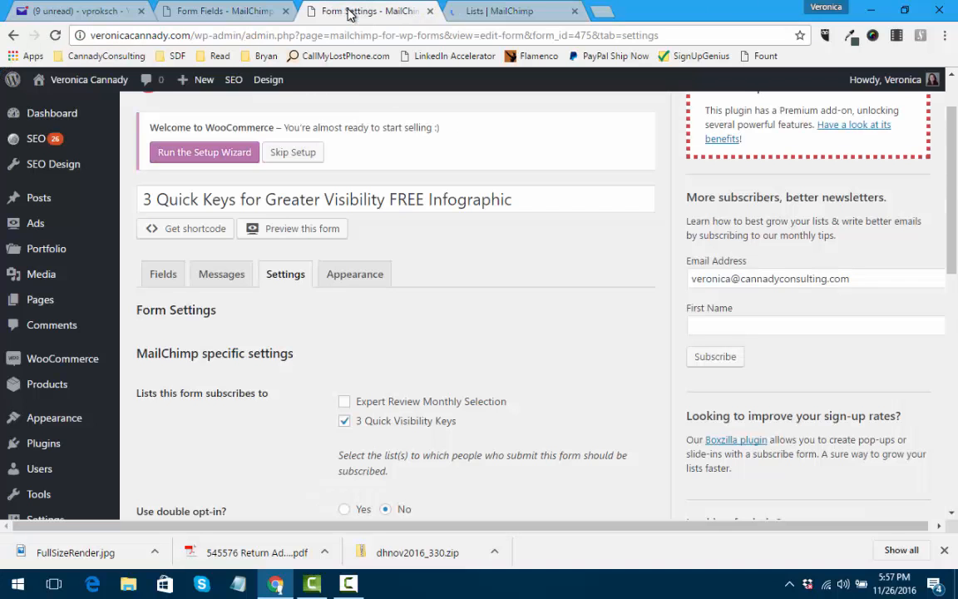
{"action": "mouse_move", "coordinate": [163, 273]}
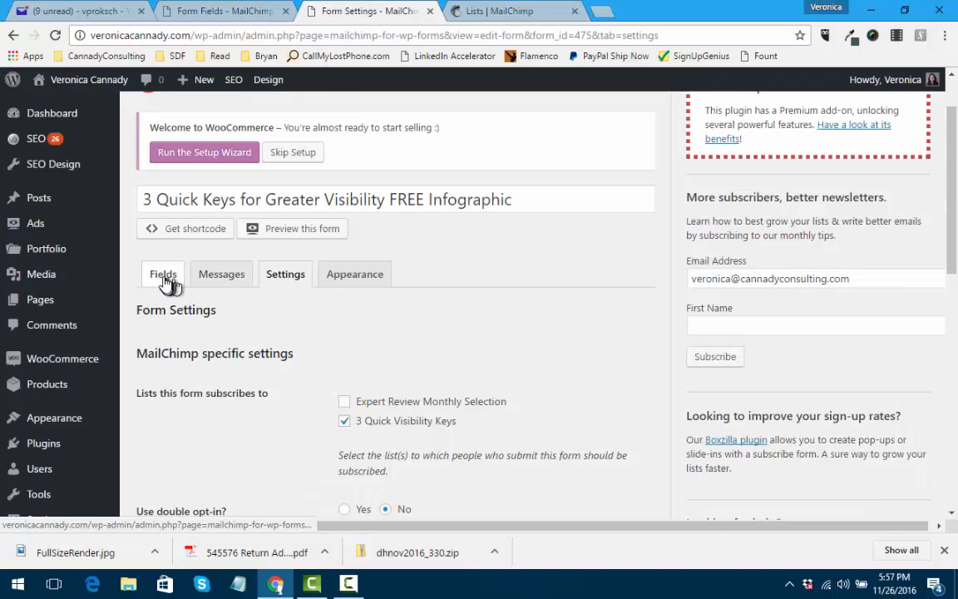
Review the opt-in form's Fields, Messages and Appearance settings tabs
{"action": "left_click", "coordinate": [163, 273]}
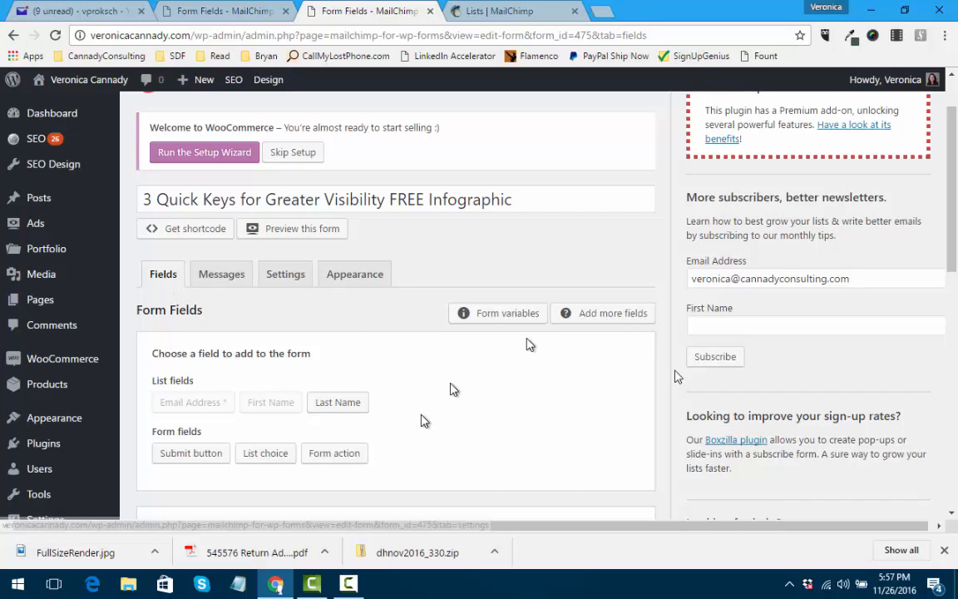
{"action": "scroll", "scroll_direction": "down", "scroll_amount": 3}
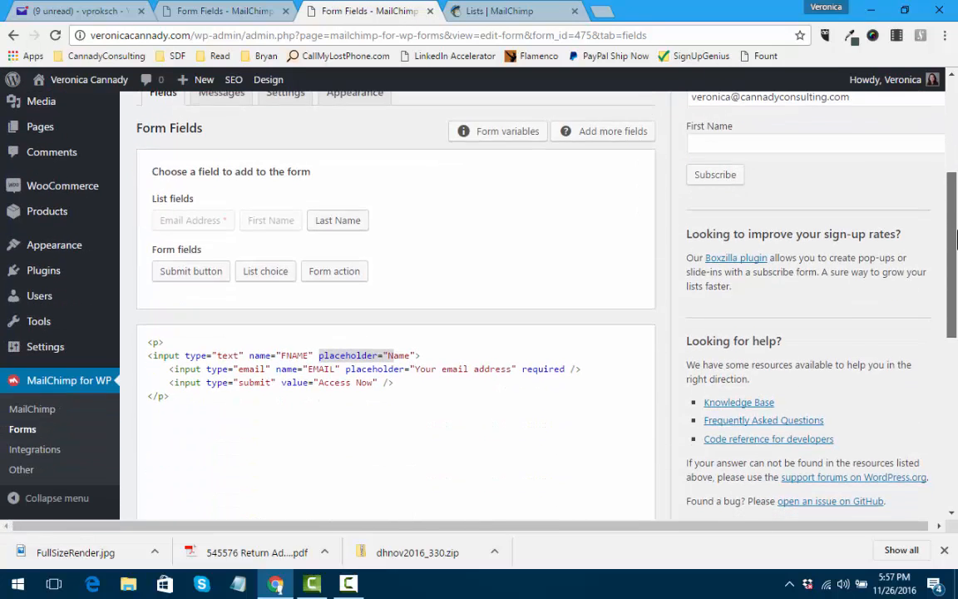
{"action": "scroll", "scroll_direction": "down", "scroll_amount": 3}
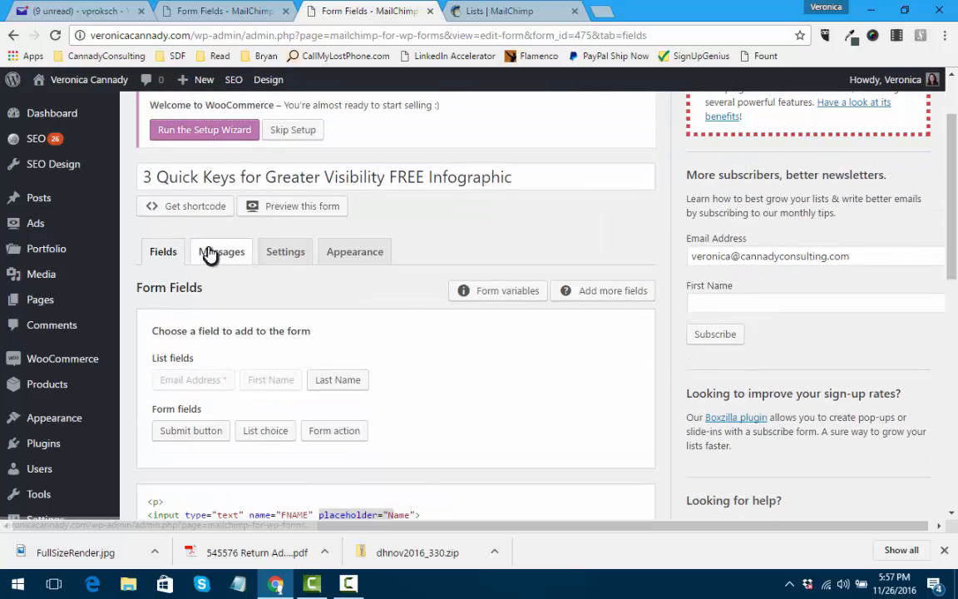
{"action": "left_click", "coordinate": [221, 251]}
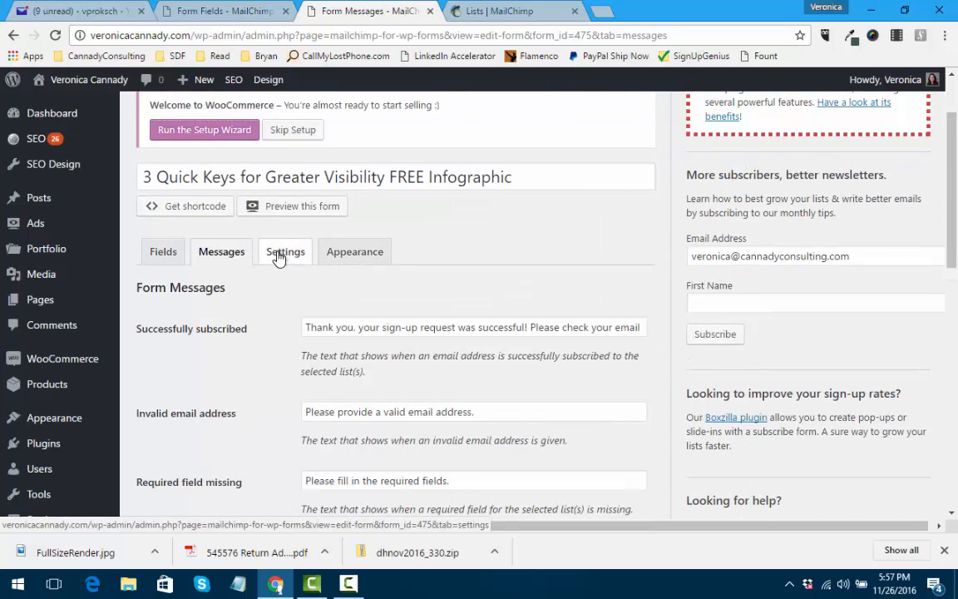
{"action": "left_click", "coordinate": [355, 251]}
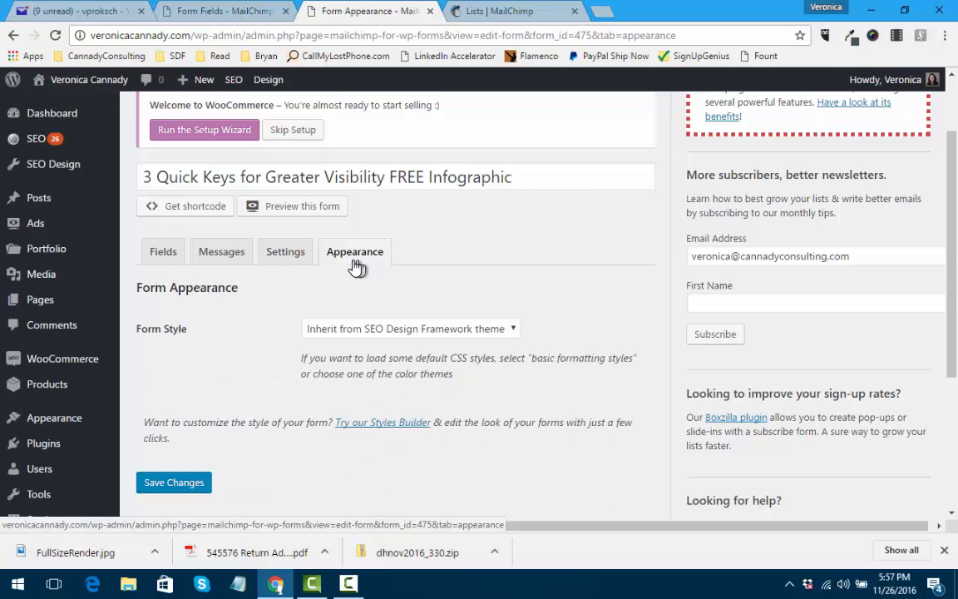
{"action": "mouse_move", "coordinate": [163, 252]}
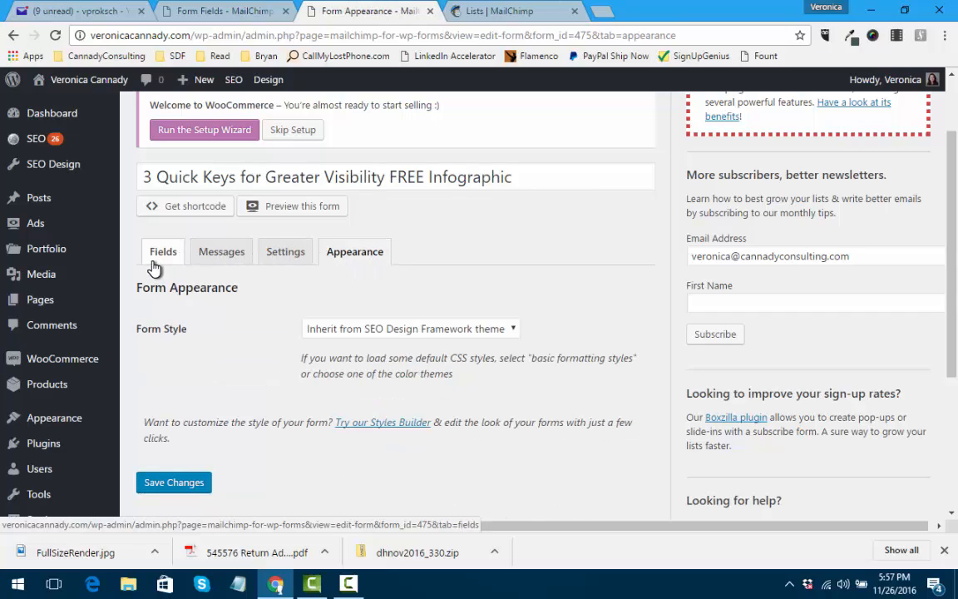
{"action": "left_click", "coordinate": [163, 251]}
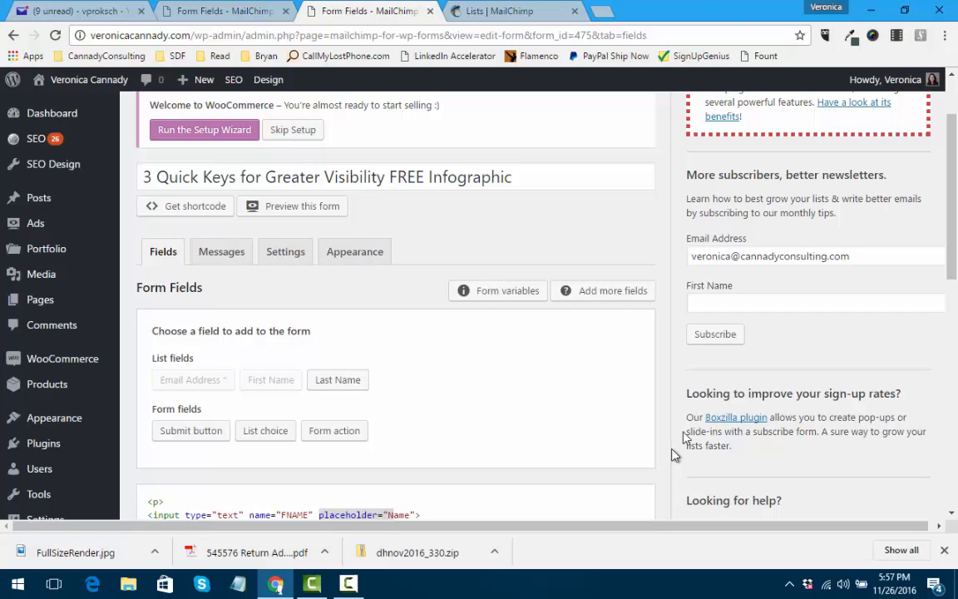
{"action": "scroll", "scroll_direction": "down", "scroll_amount": 3}
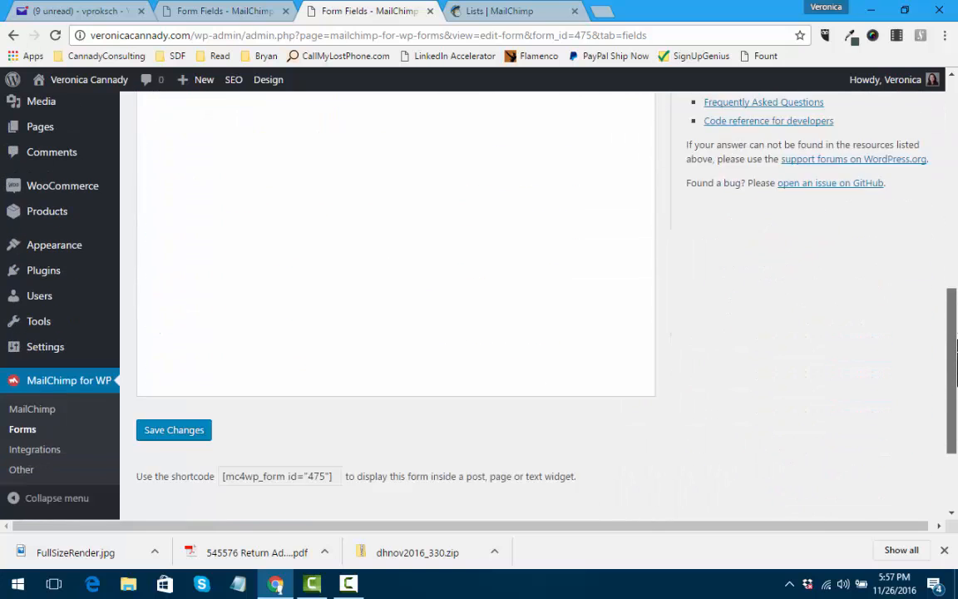
{"action": "scroll", "scroll_direction": "down", "scroll_amount": 3}
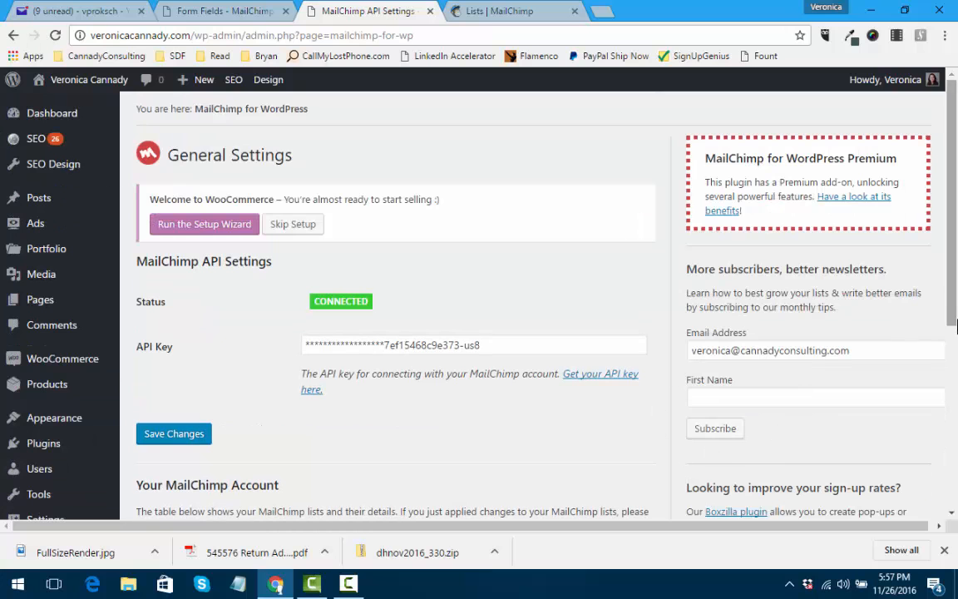
Scroll to Your MailChimp Account and expand the 3 Quick Visibility Keys list details
{"action": "scroll", "scroll_direction": "down", "scroll_amount": 3}
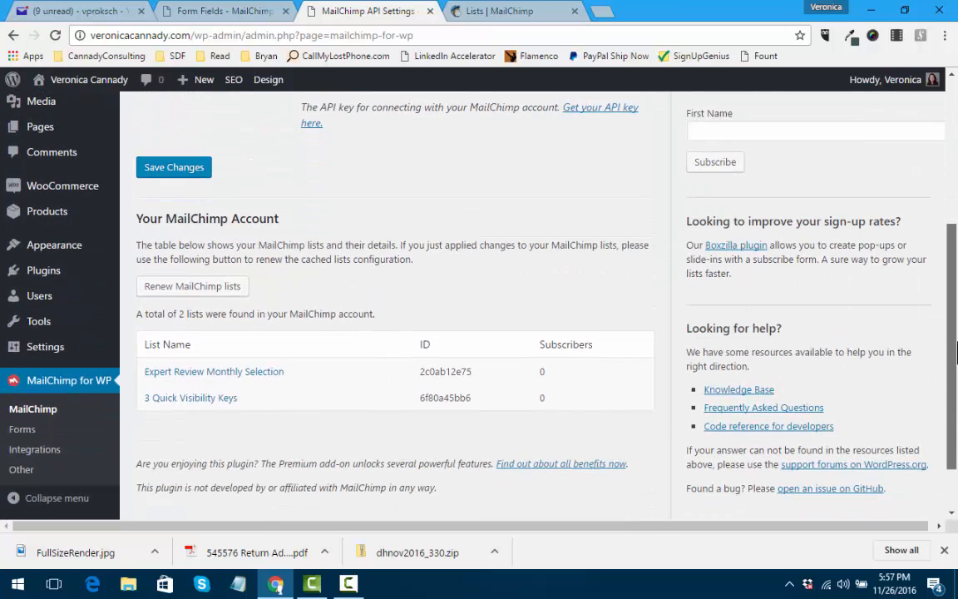
{"action": "scroll", "scroll_direction": "down", "scroll_amount": 3}
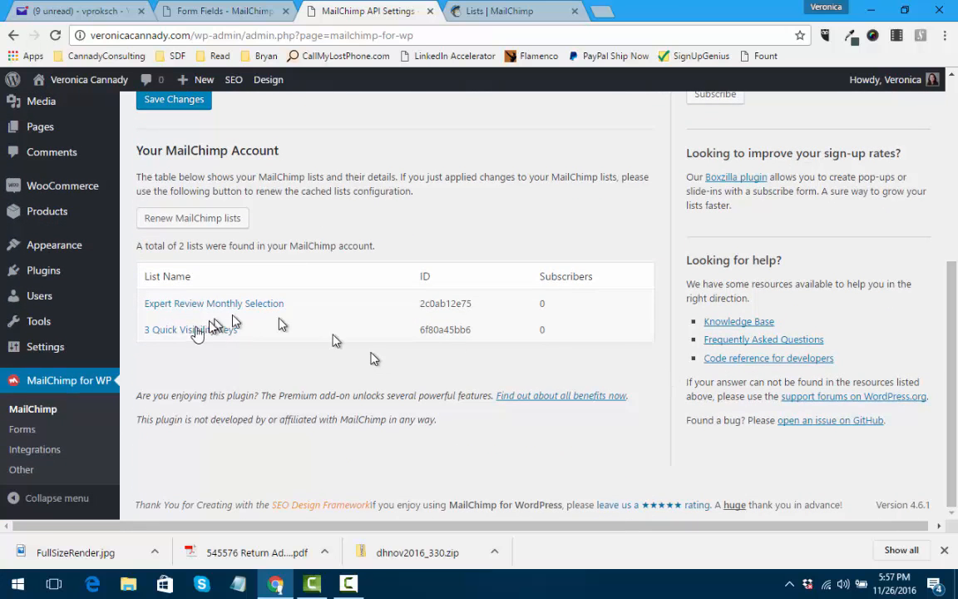
{"action": "left_click", "coordinate": [190, 329]}
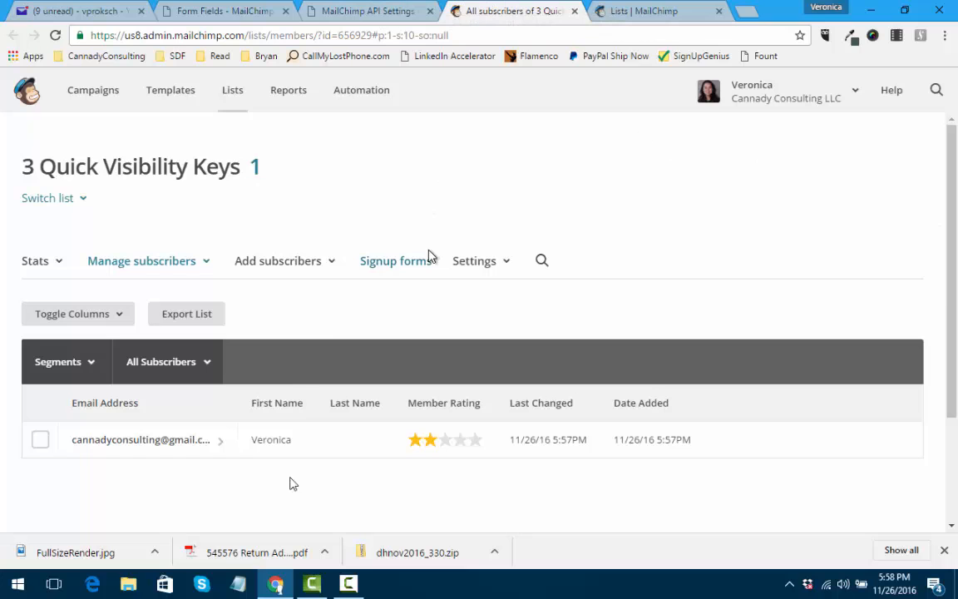
{"action": "mouse_move", "coordinate": [494, 15]}
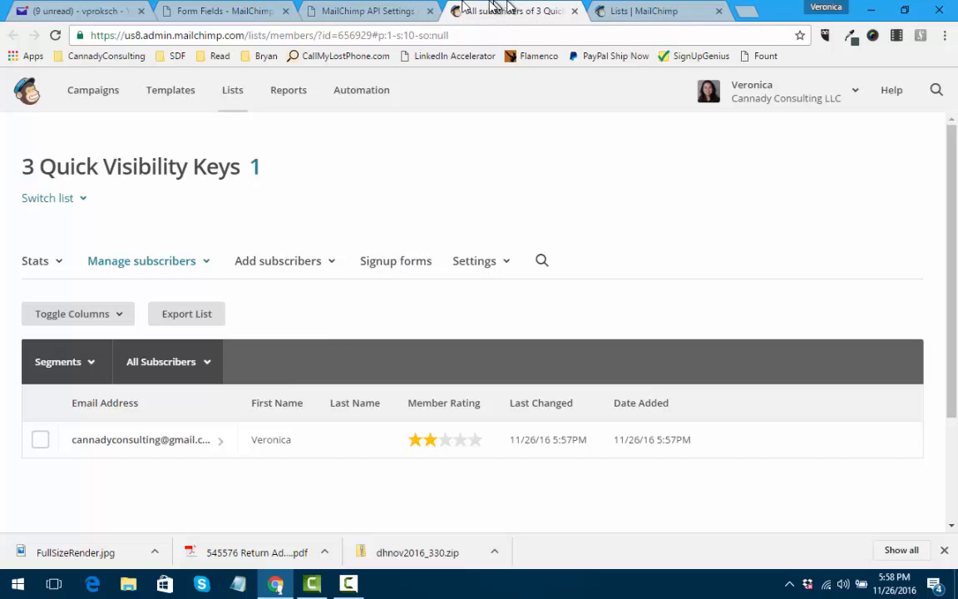
Return to the MailChimp for WP plugin settings in WordPress
{"action": "left_click", "coordinate": [370, 10]}
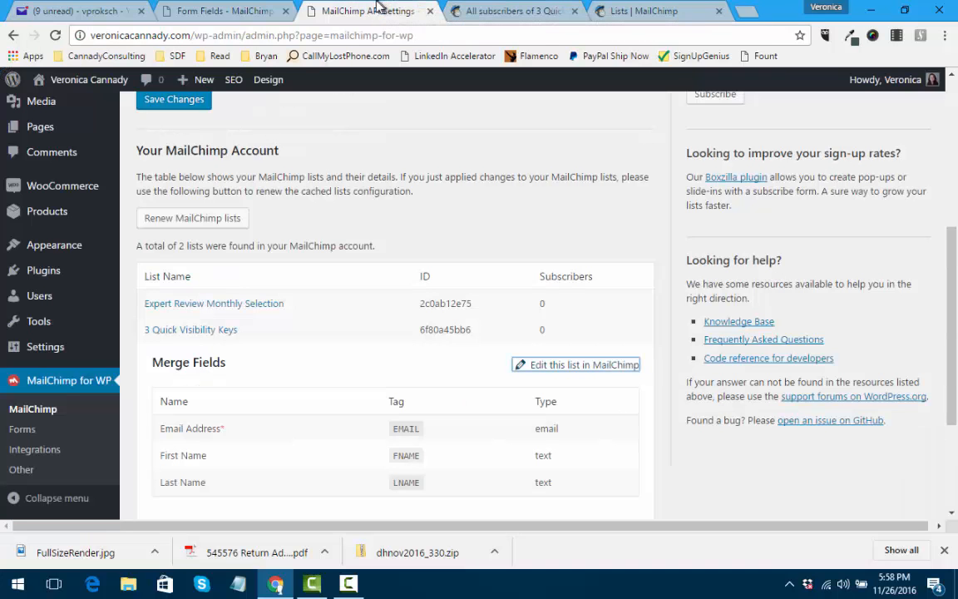
{"action": "mouse_move", "coordinate": [42, 395]}
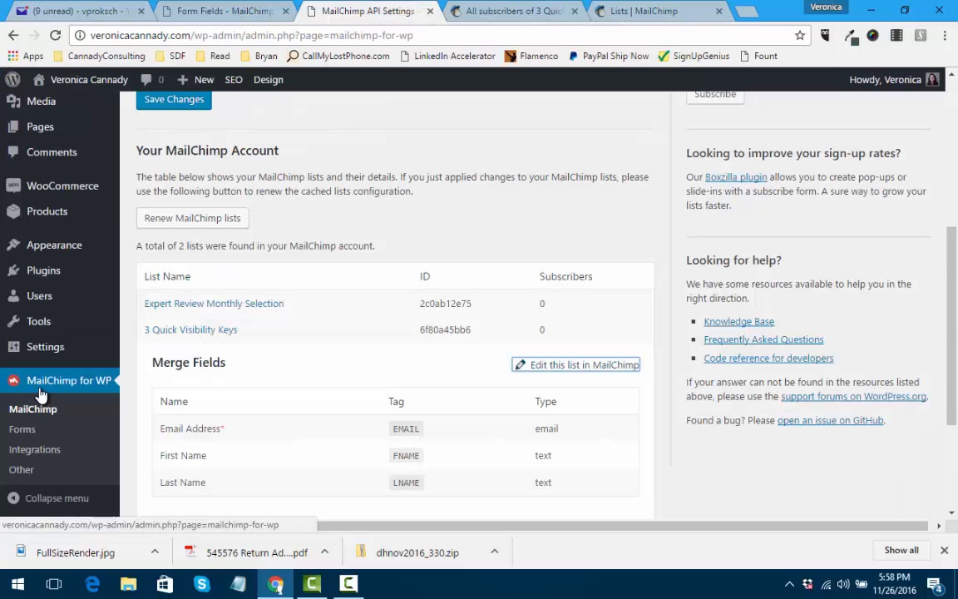